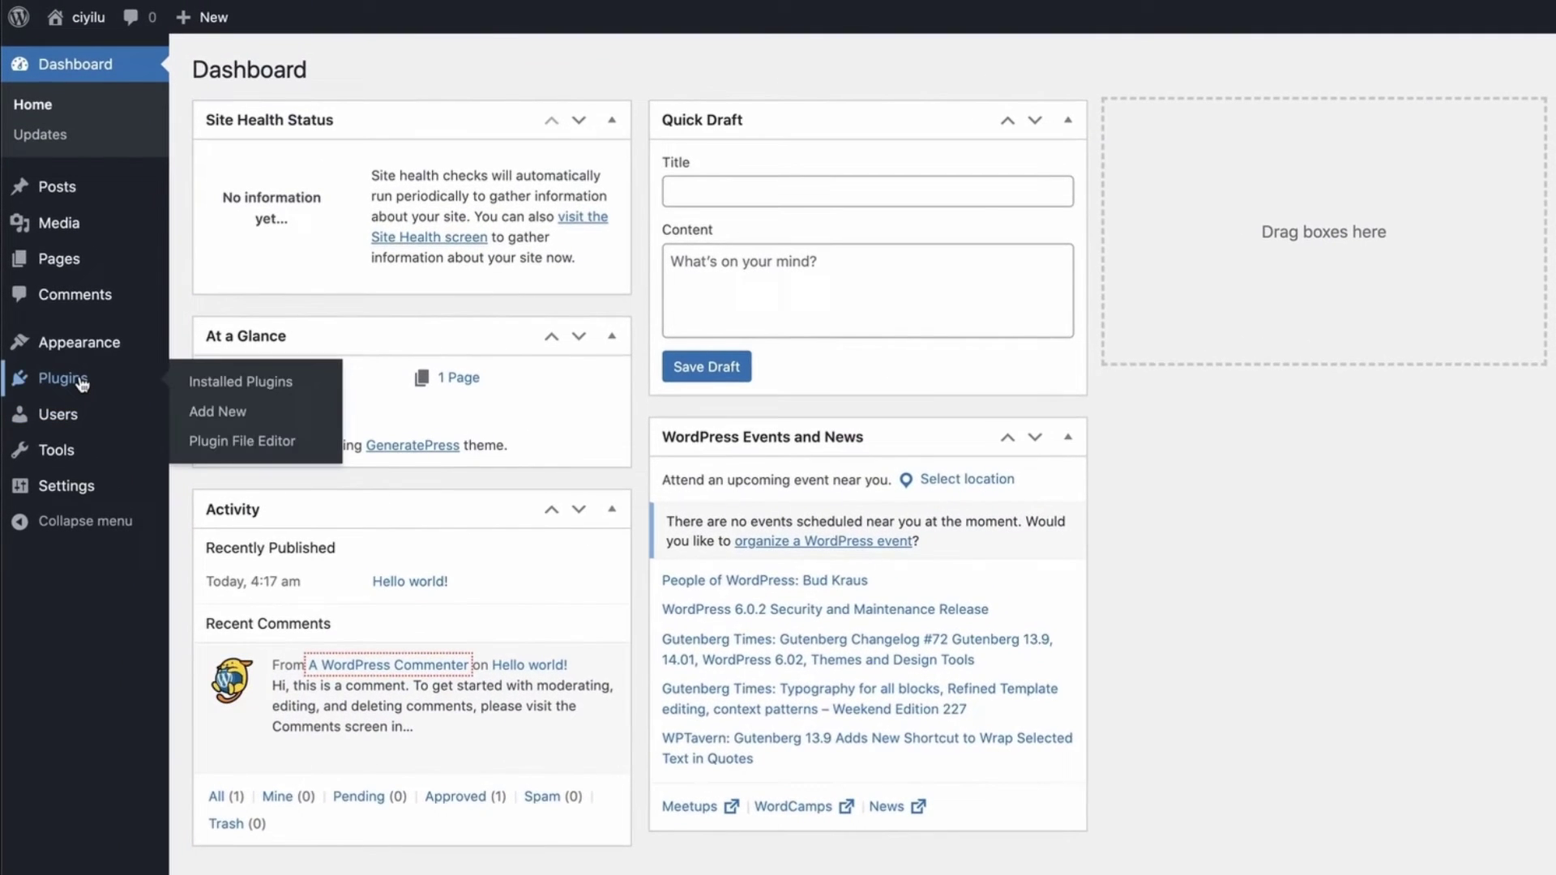
pyautogui.moveTo(217, 411)
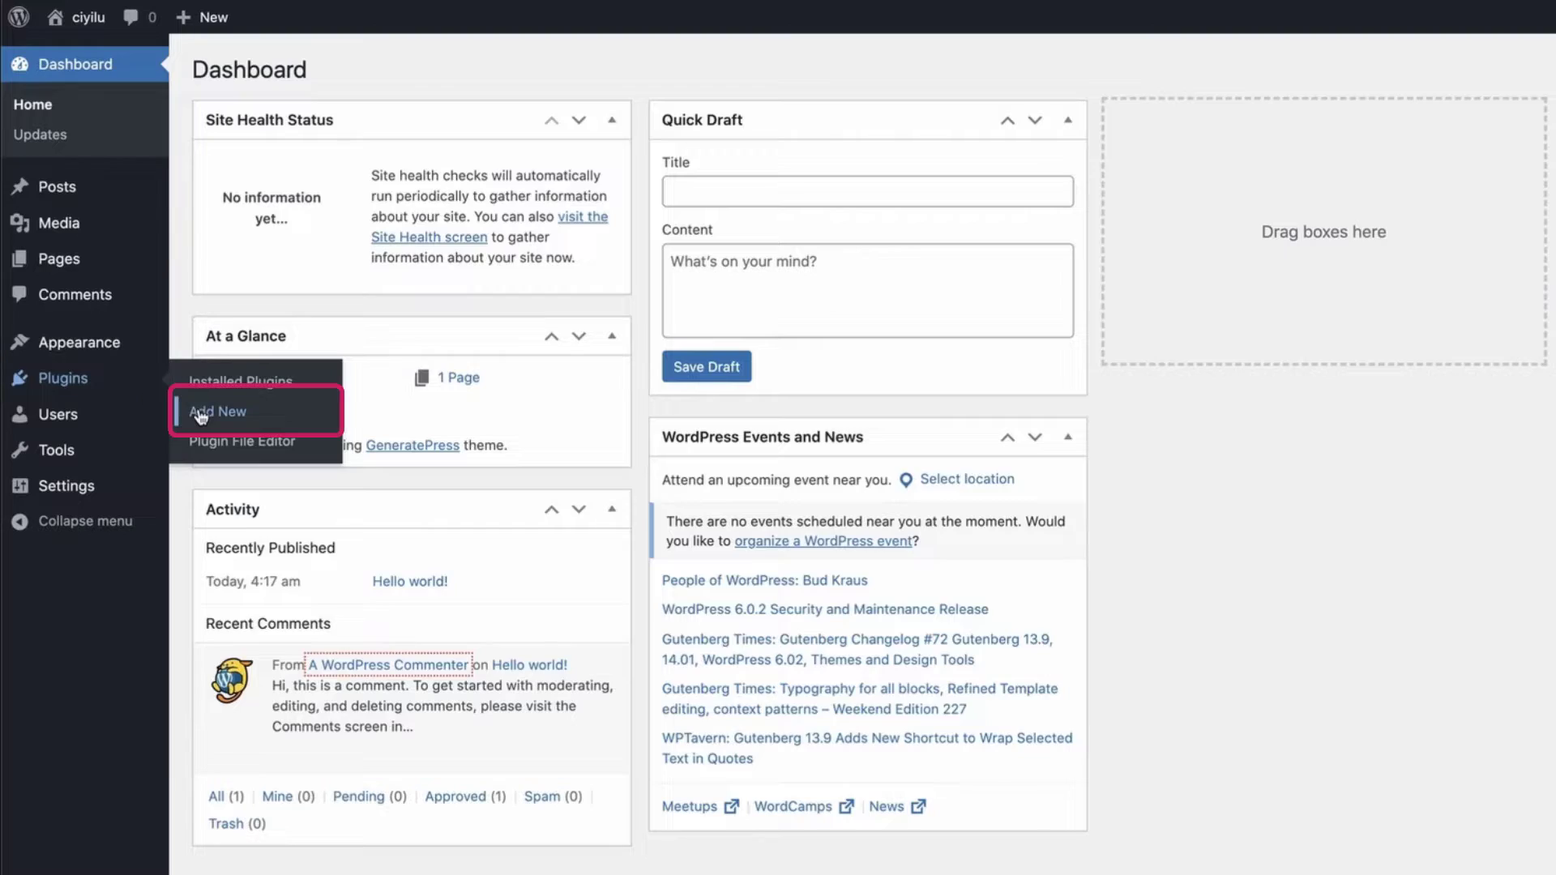
# Go to the Add Plugins page from the Plugins sidebar menu.
pyautogui.click(217, 410)
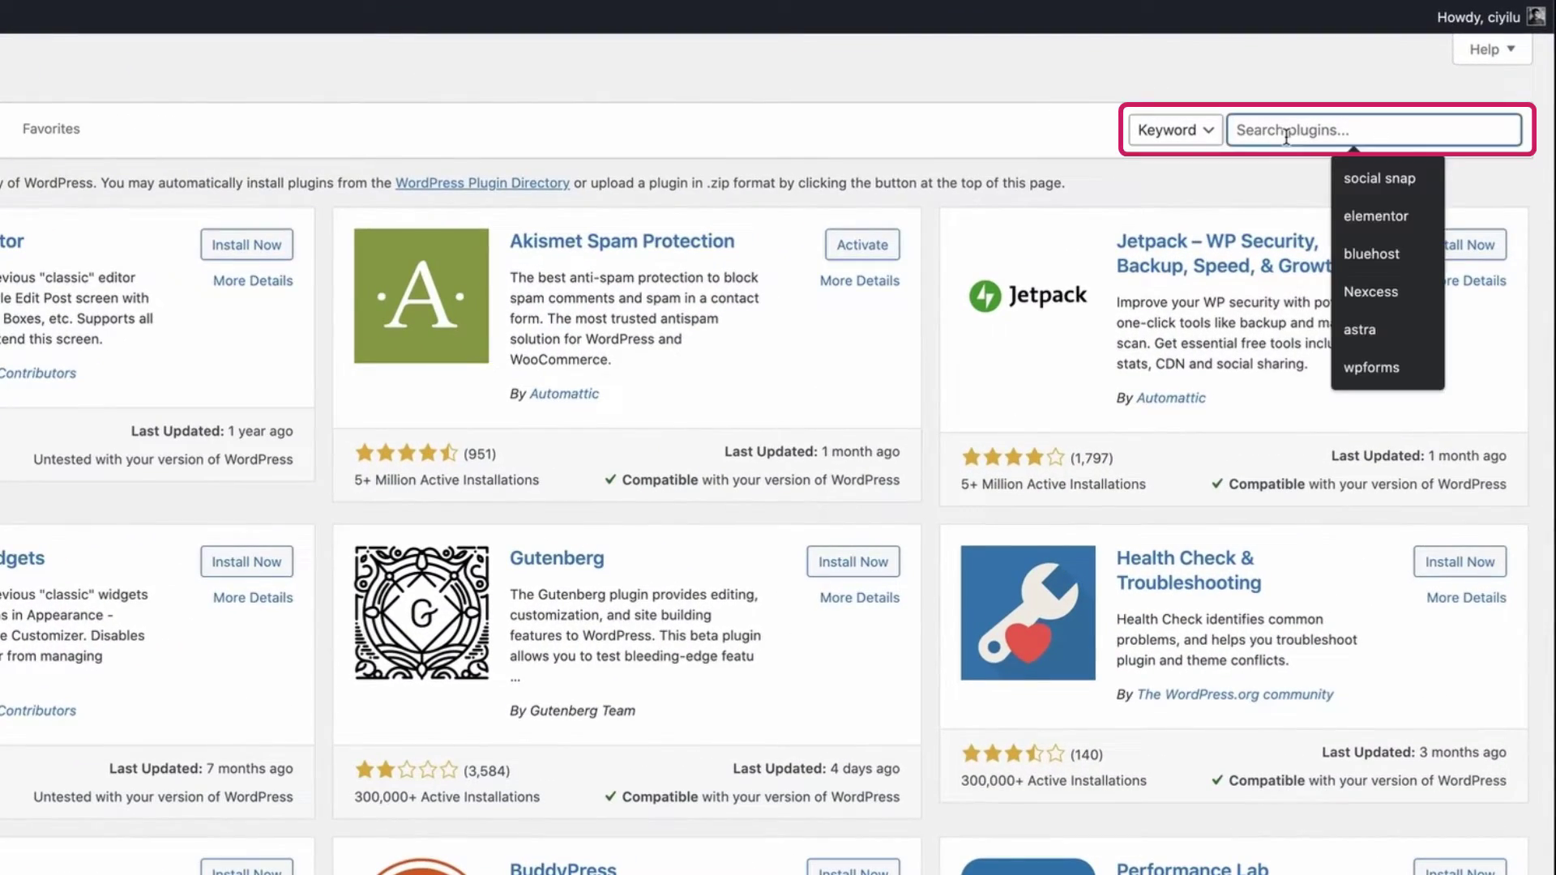
# Search for 'Ultimate Blocks', install the Ultimate Blocks plugin and activate it.
pyautogui.write('Ultimate Bloc')
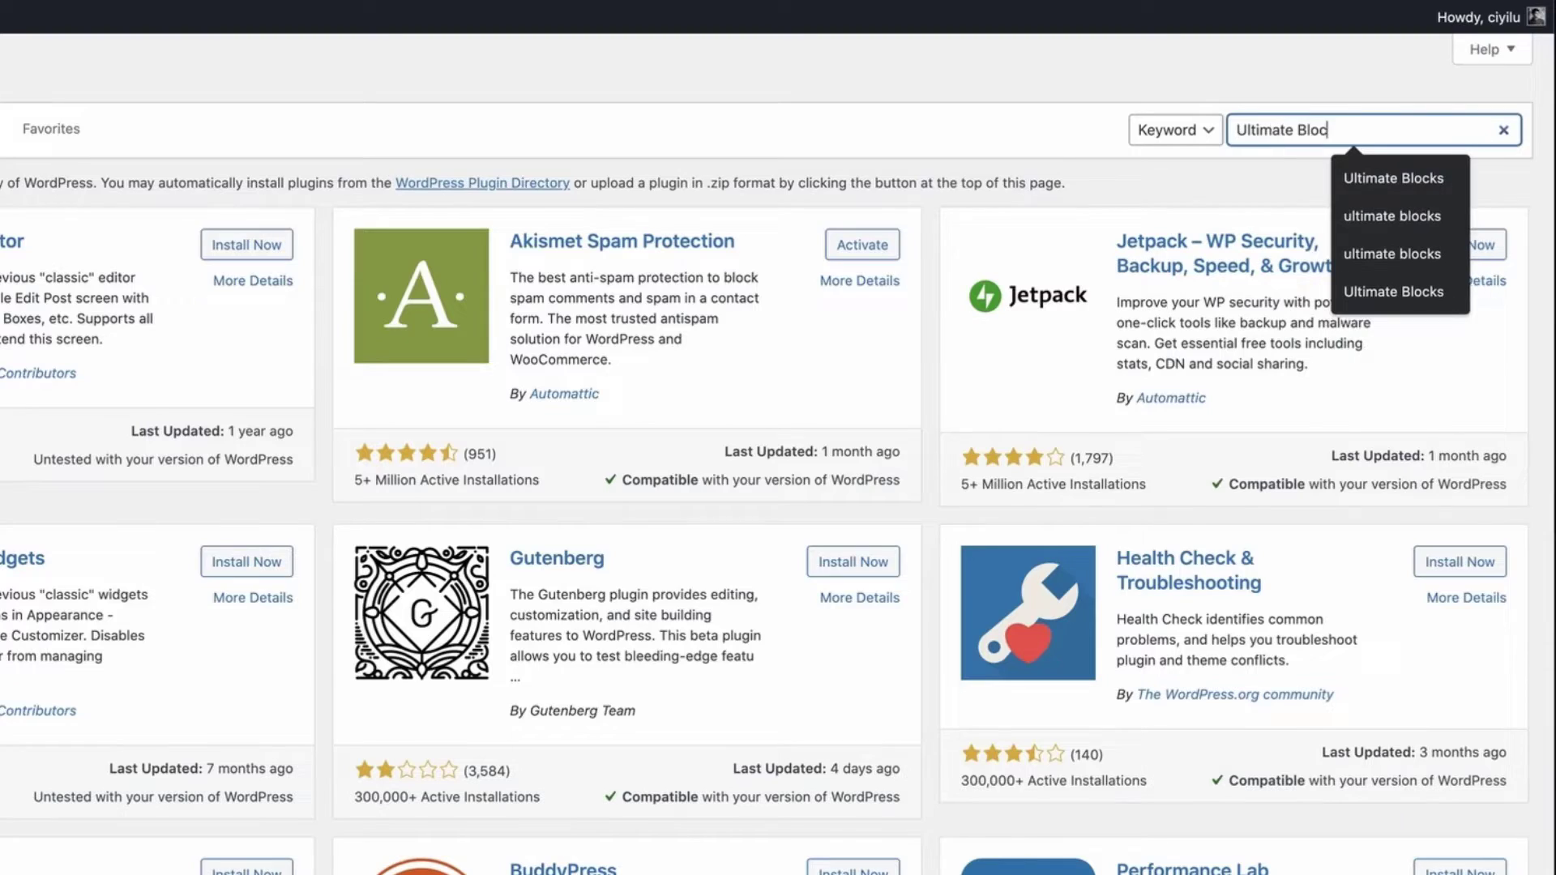
pyautogui.click(1391, 178)
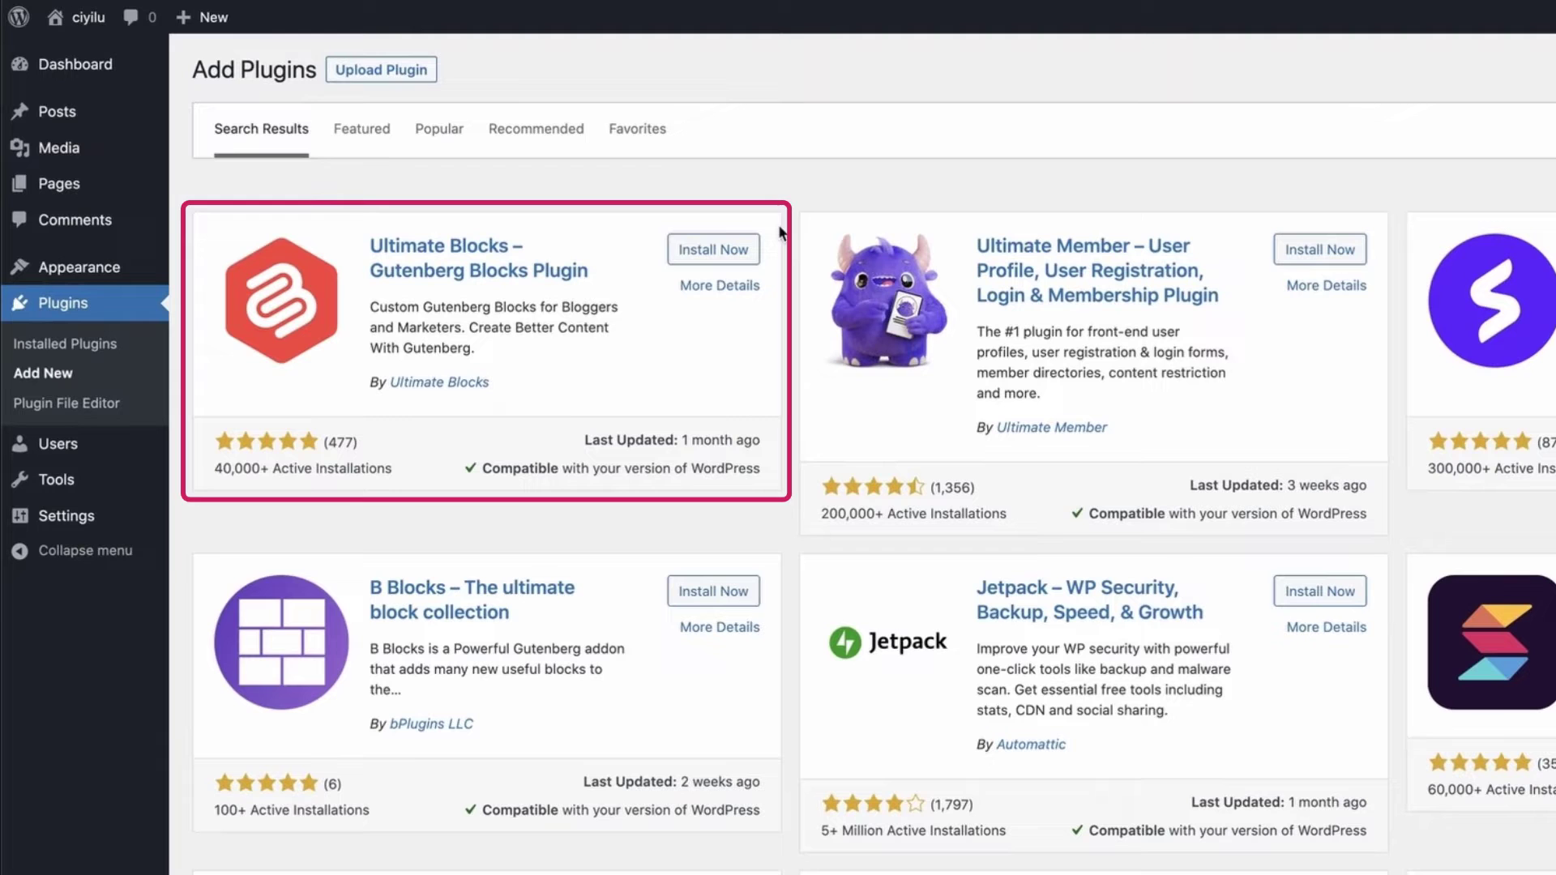
pyautogui.click(713, 250)
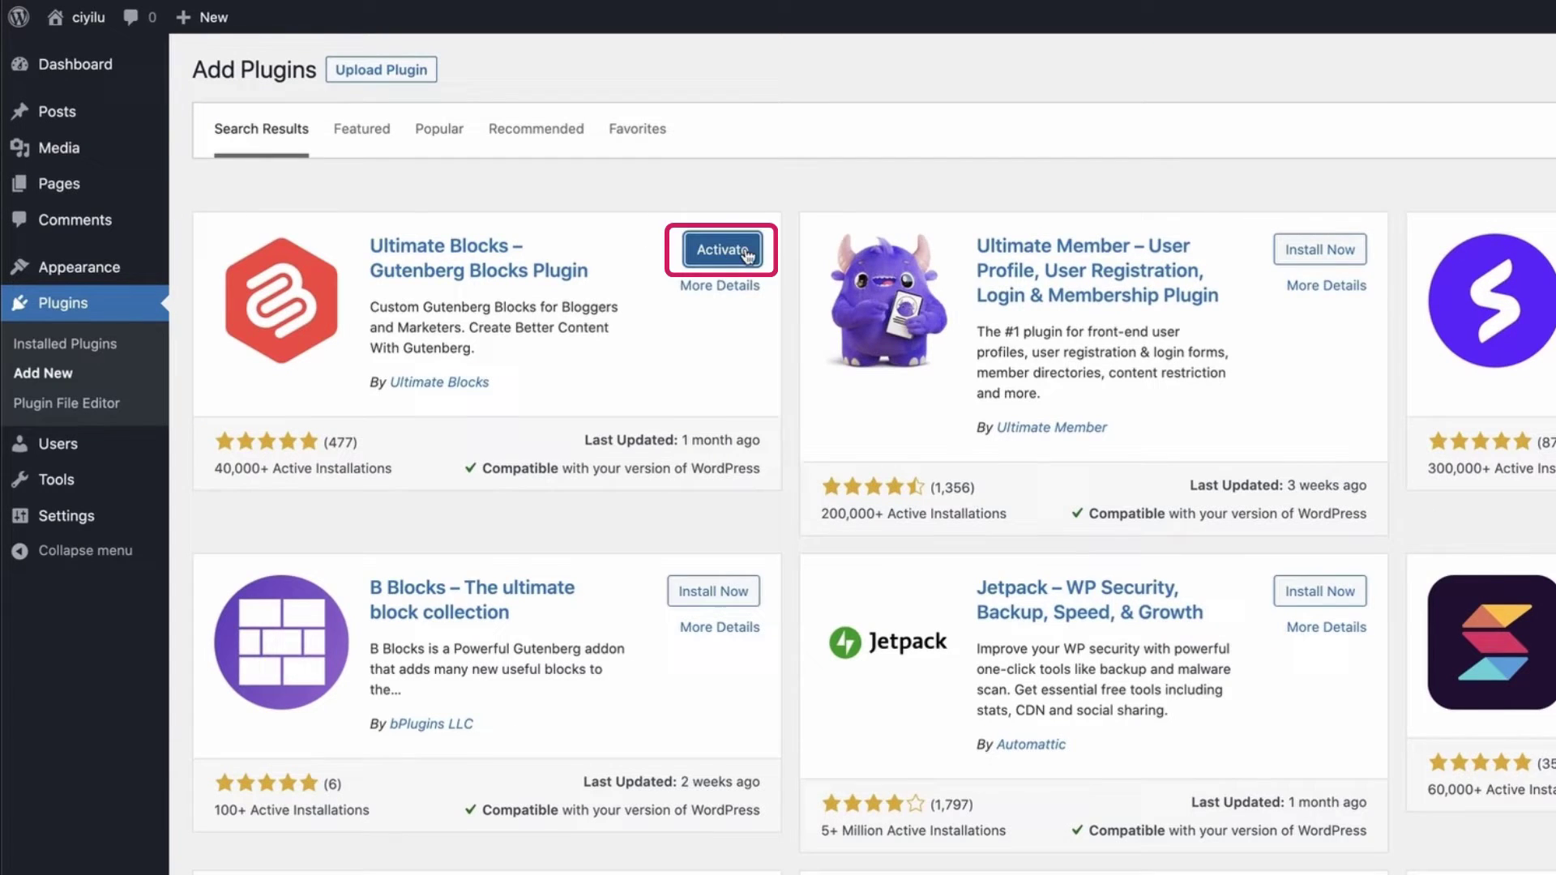
pyautogui.click(719, 250)
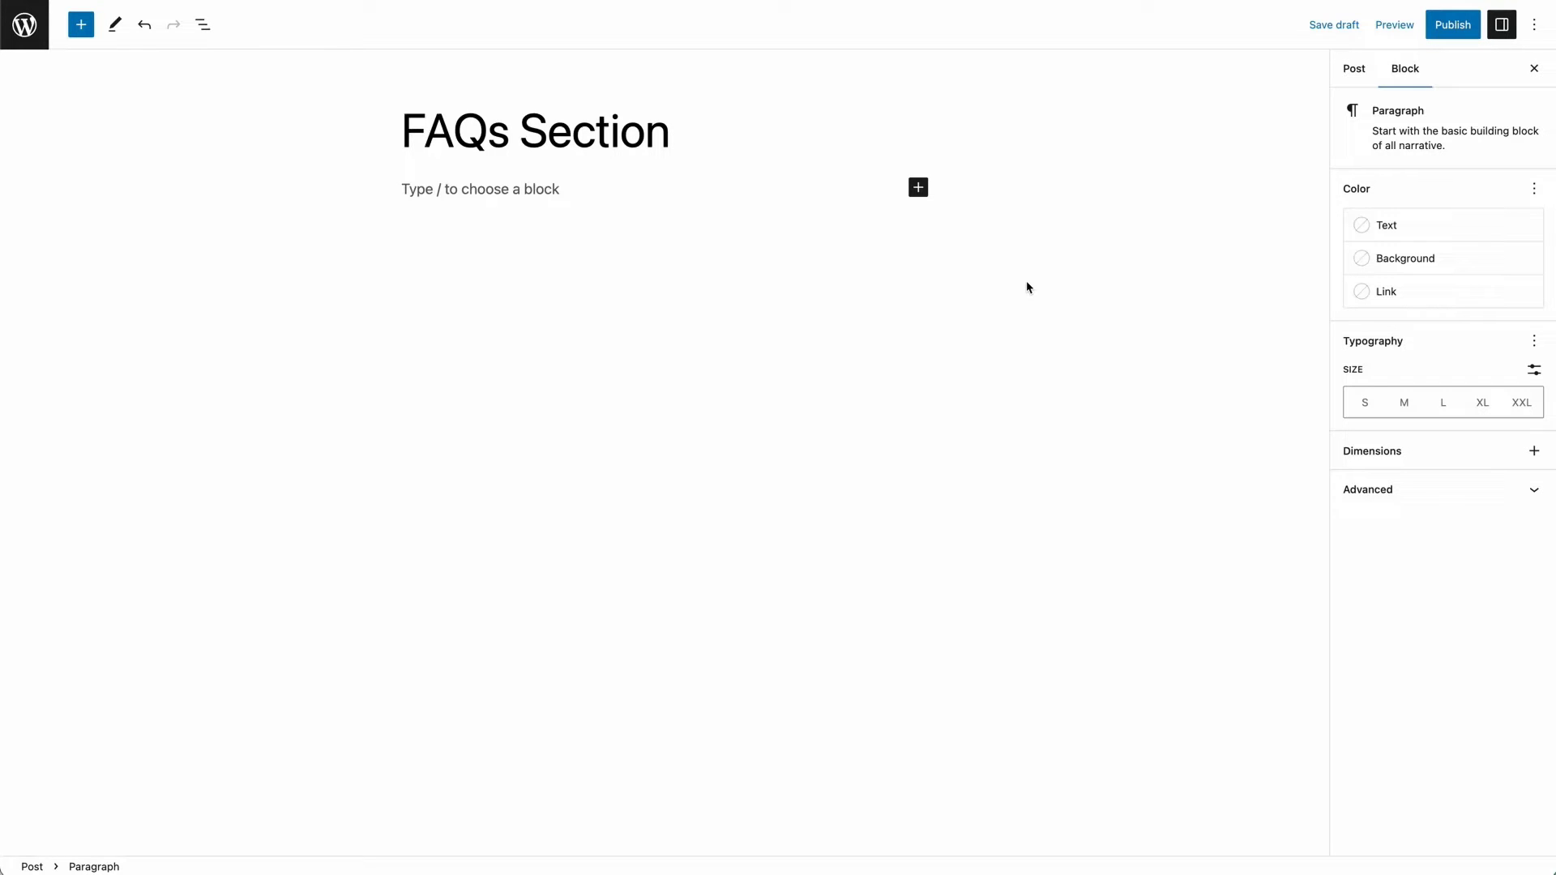
# Insert a Content Toggle block into the FAQs Section post via the block inserter.
pyautogui.click(917, 187)
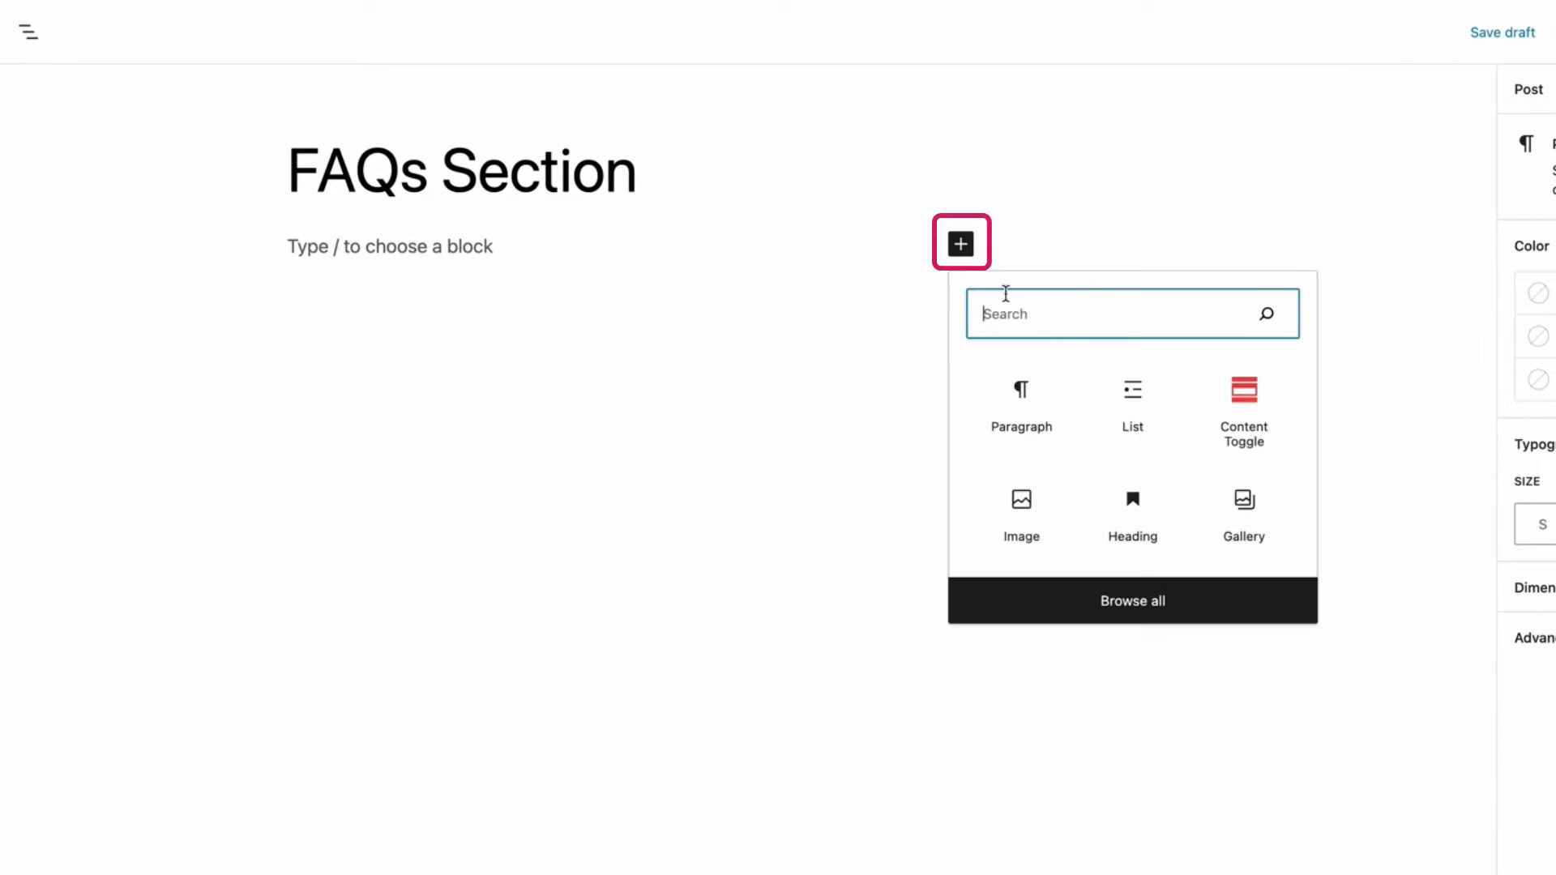
pyautogui.write('Content')
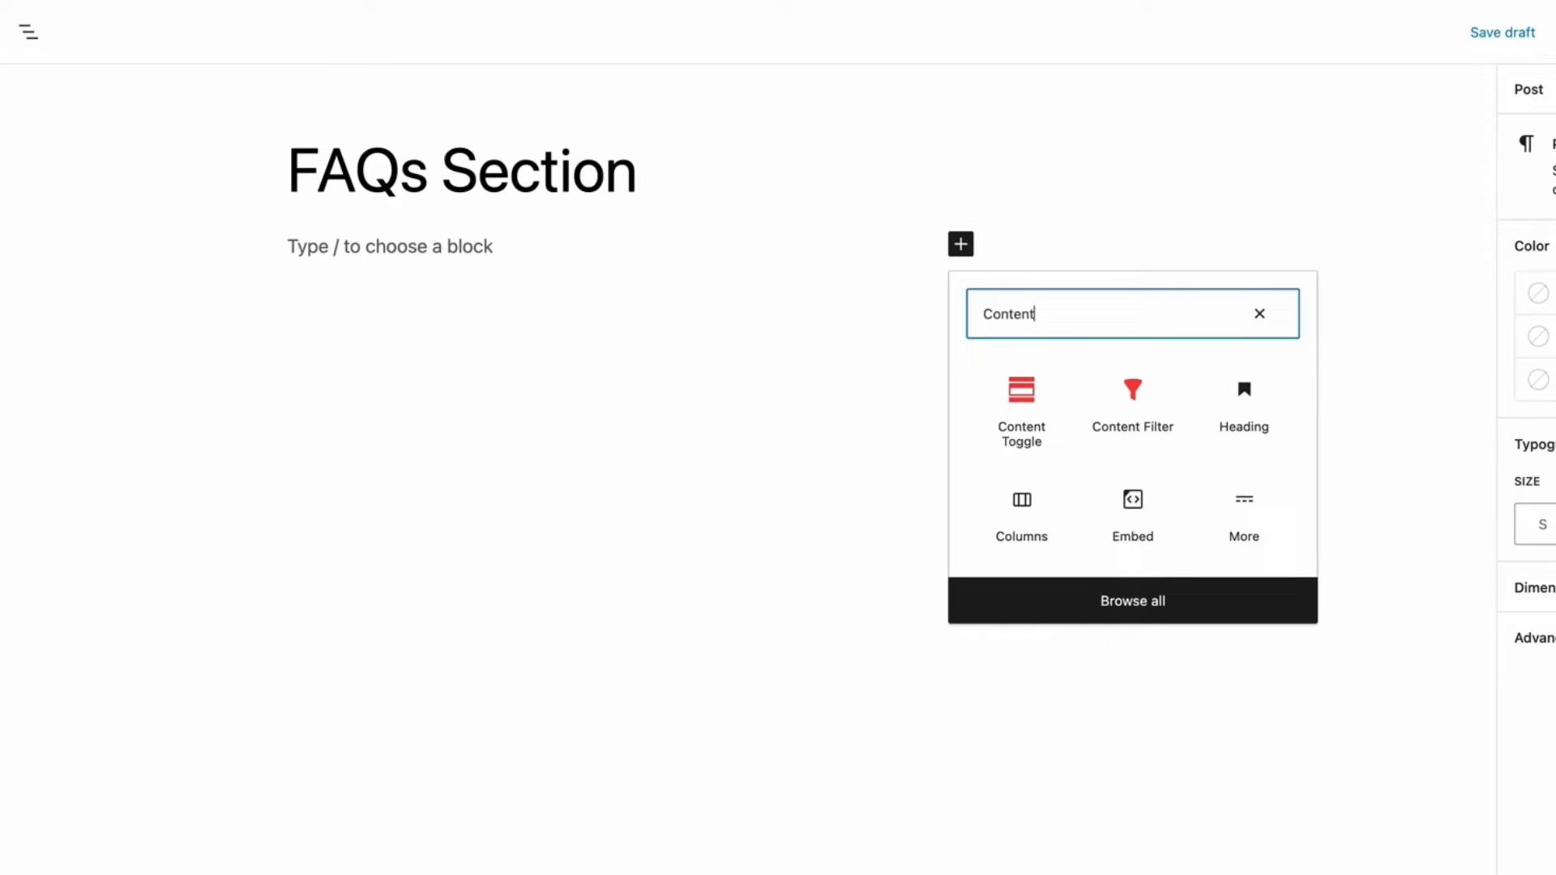
pyautogui.write('Toggle')
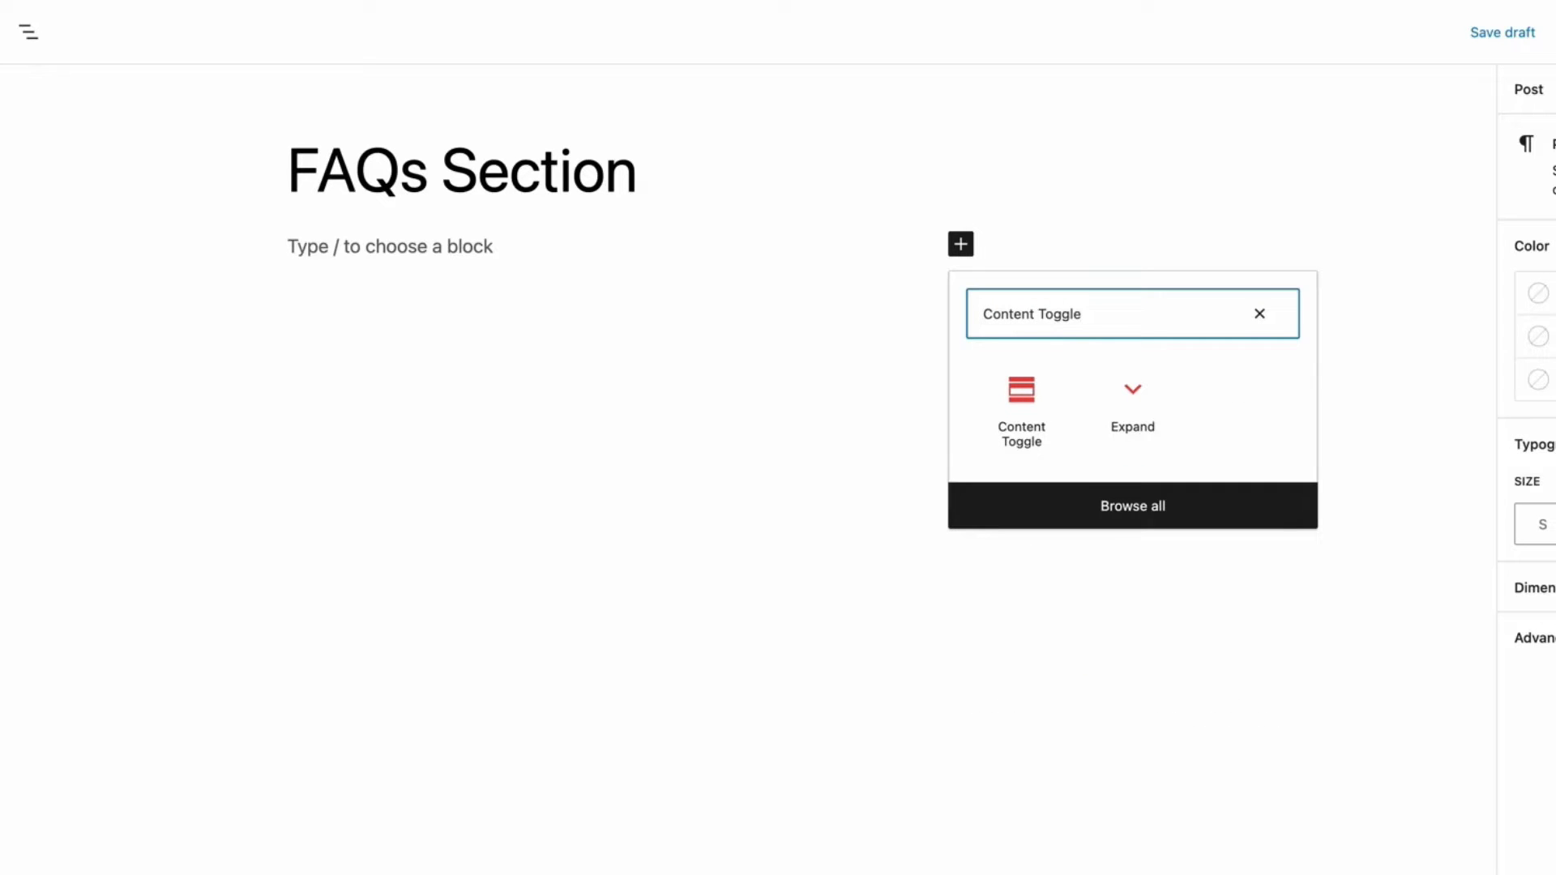
pyautogui.click(1021, 405)
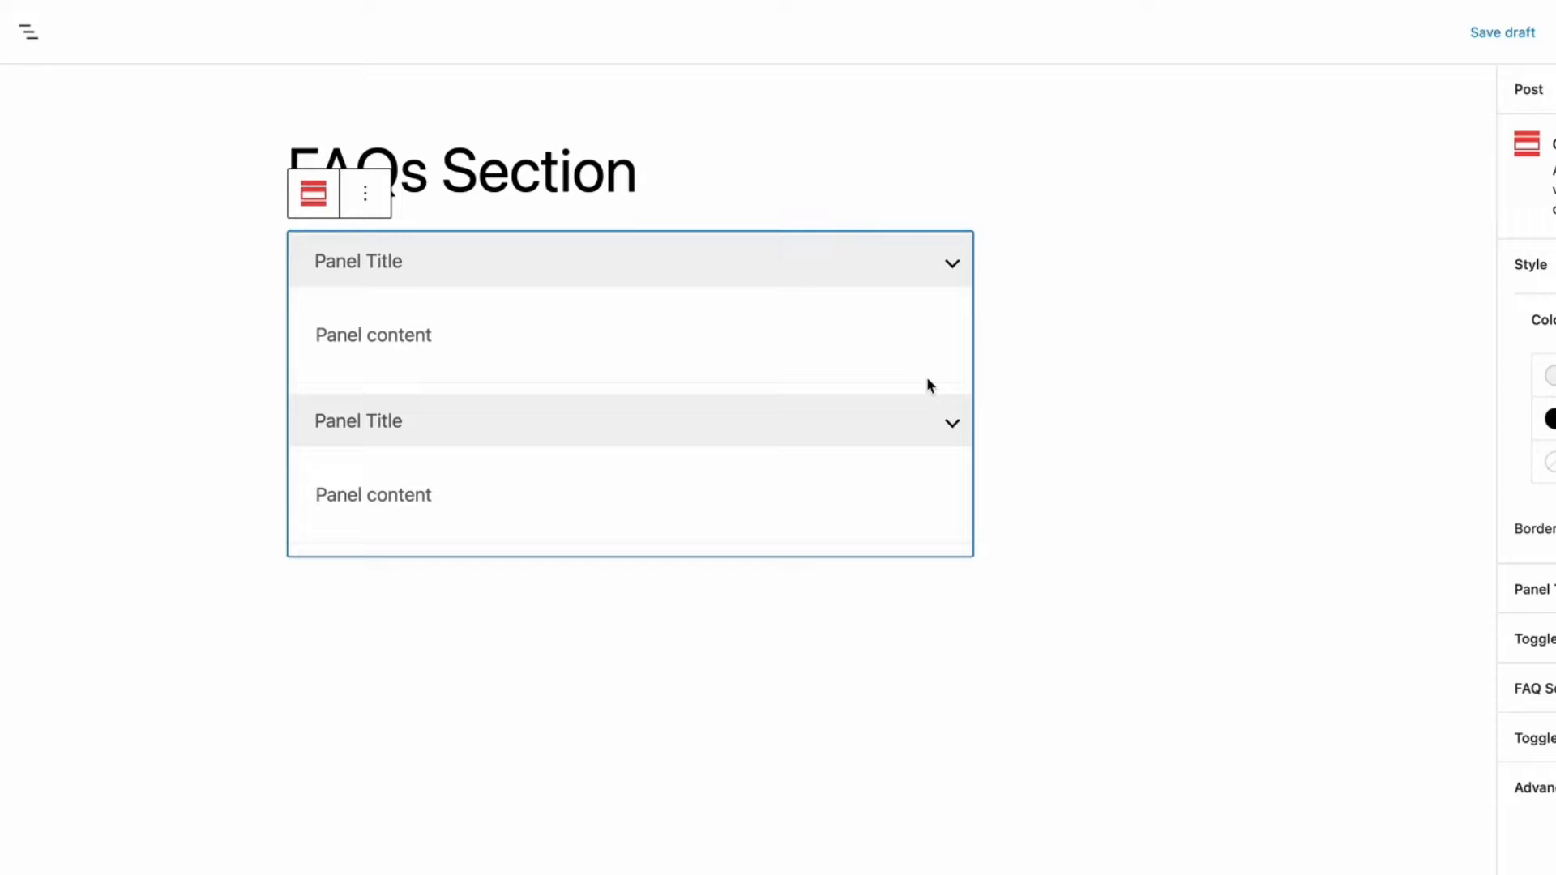
# Fill the first panel with 'What is Ultimate Blocks?' and its Gutenberg plugin answer.
pyautogui.click(357, 261)
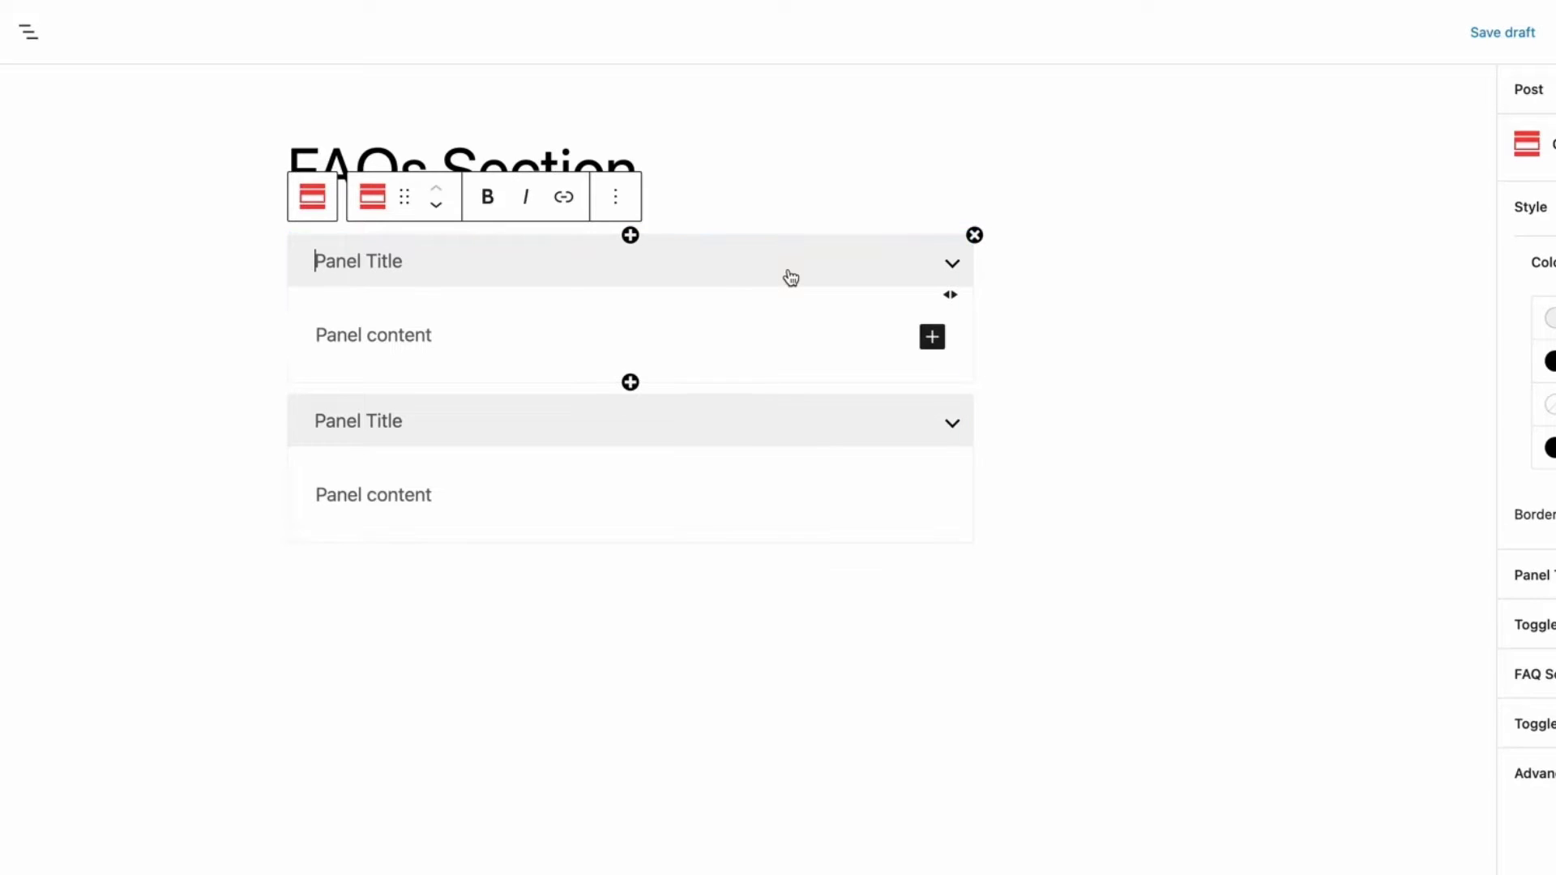
pyautogui.write('What i')
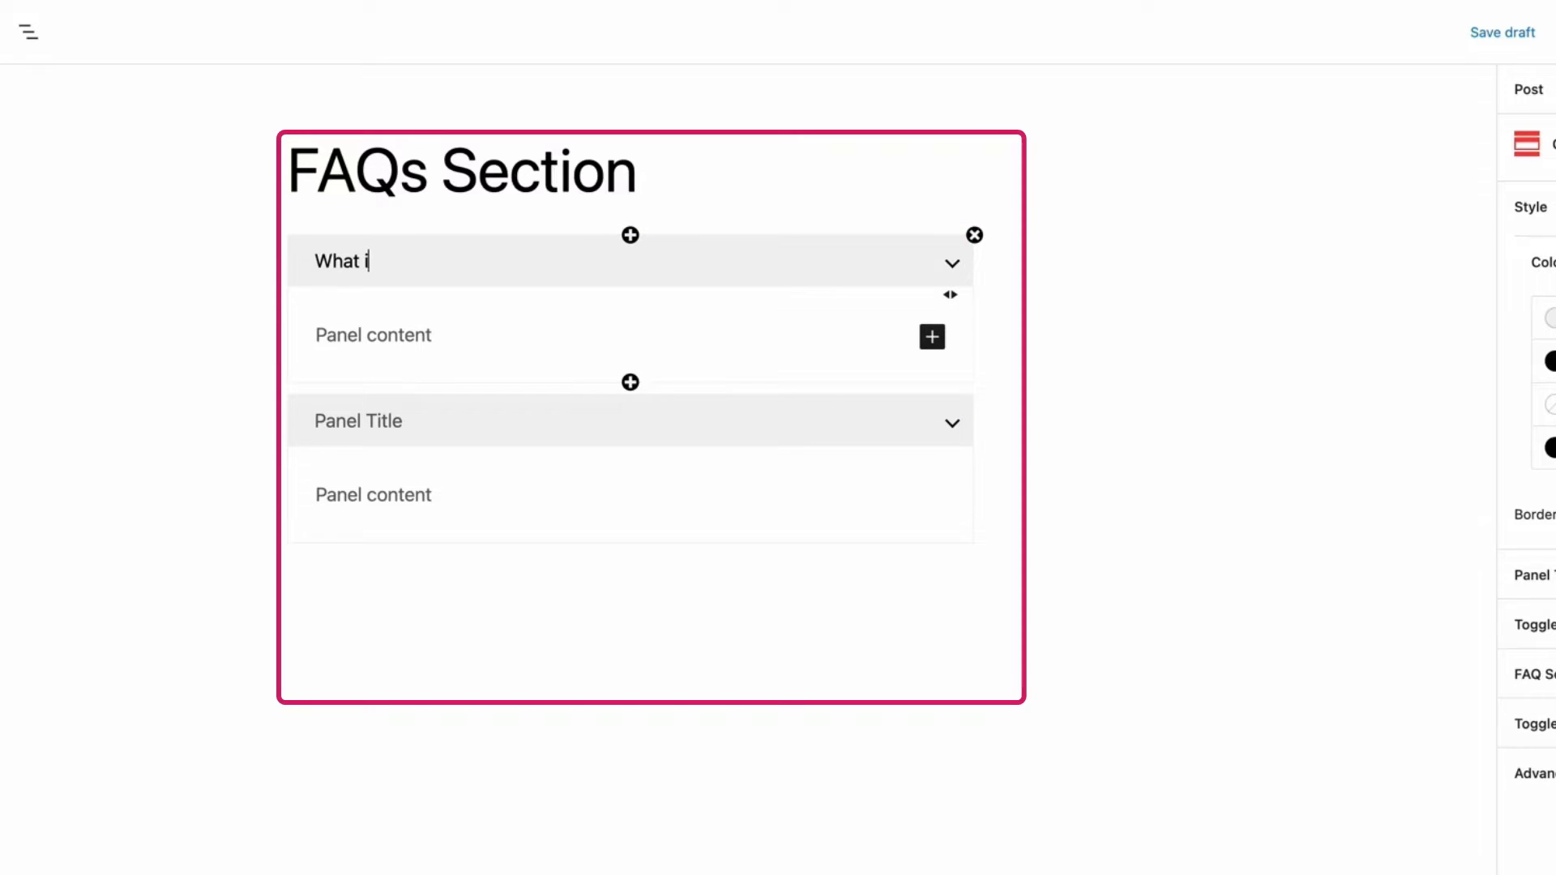
pyautogui.write('s Ultimate Blocks?')
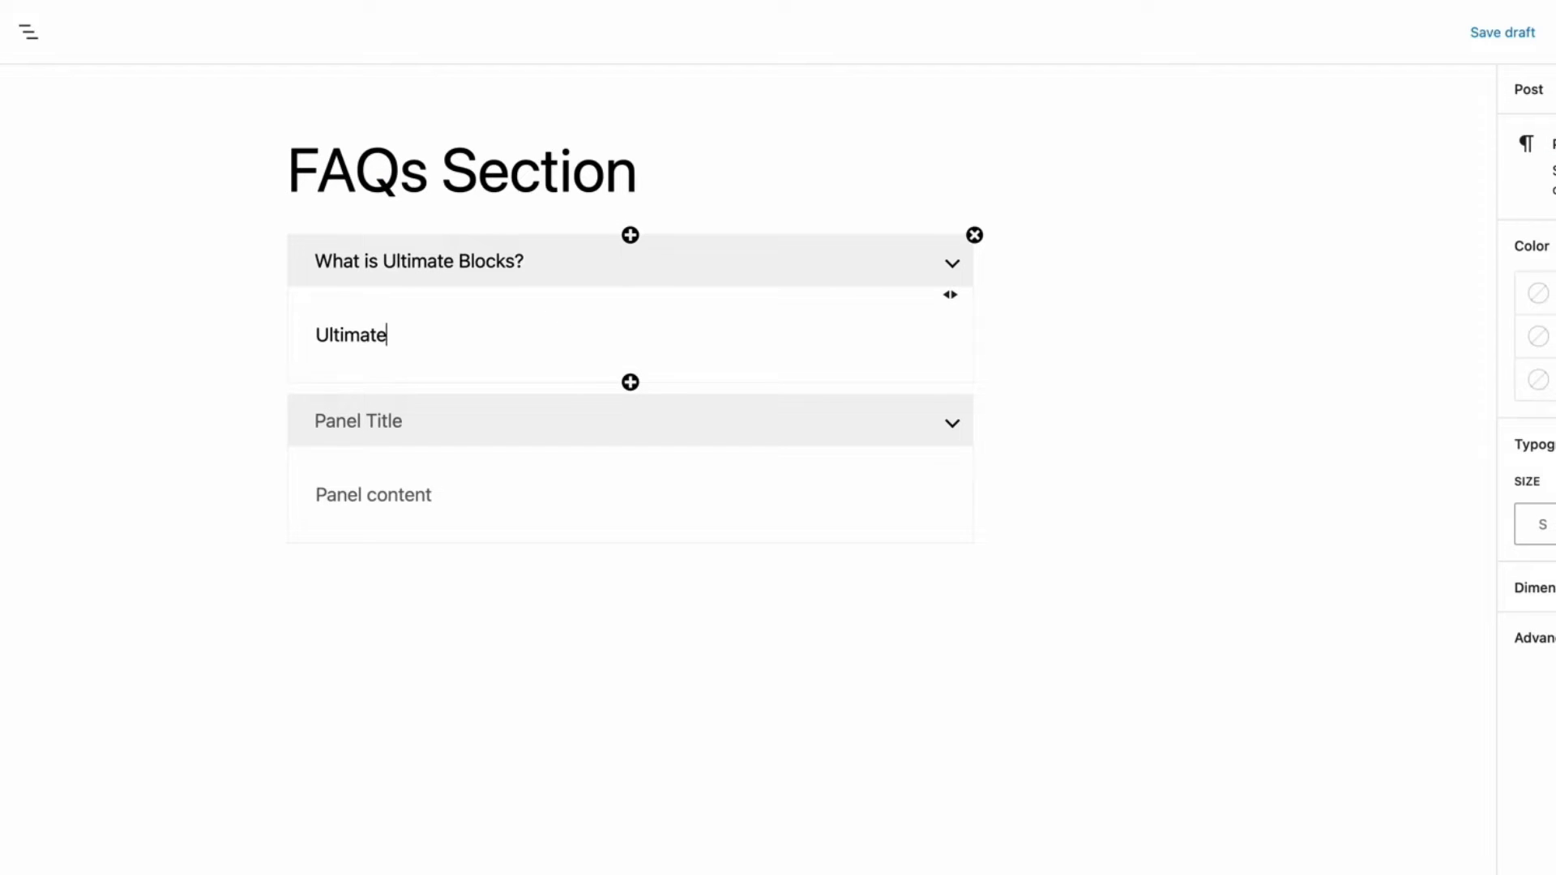
pyautogui.write('Blocks is a Gutenberg Blocks plugin that extends the functionality of the new WordPress Block Editor.')
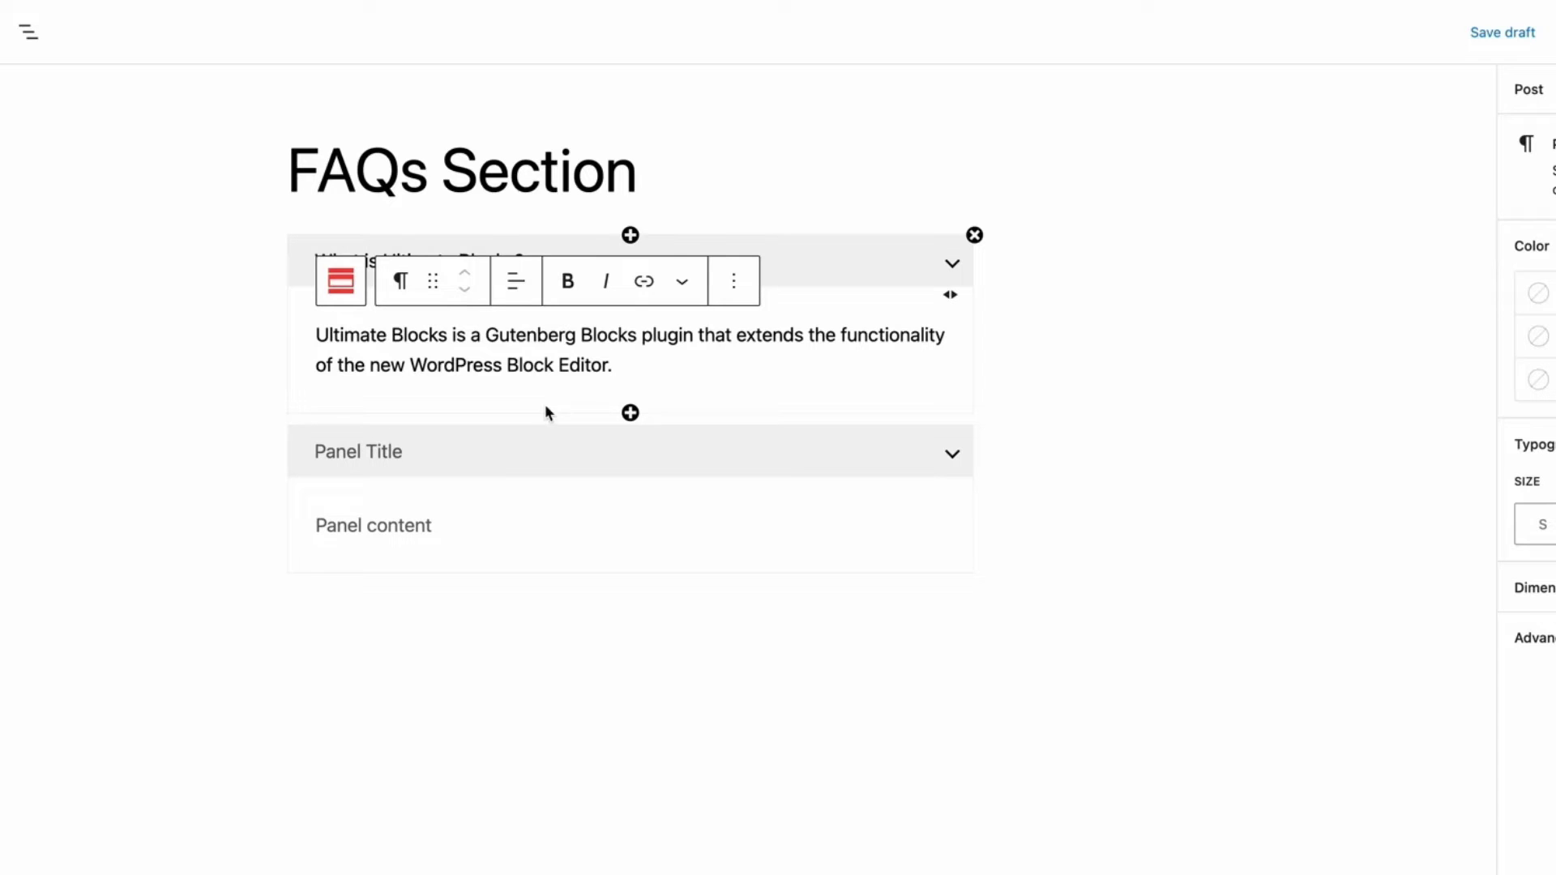
# Fill the second panel with 'Is Ultimate Blocks free?' and its WordPress.org download answer.
pyautogui.write('Is Ultimate Blocks')
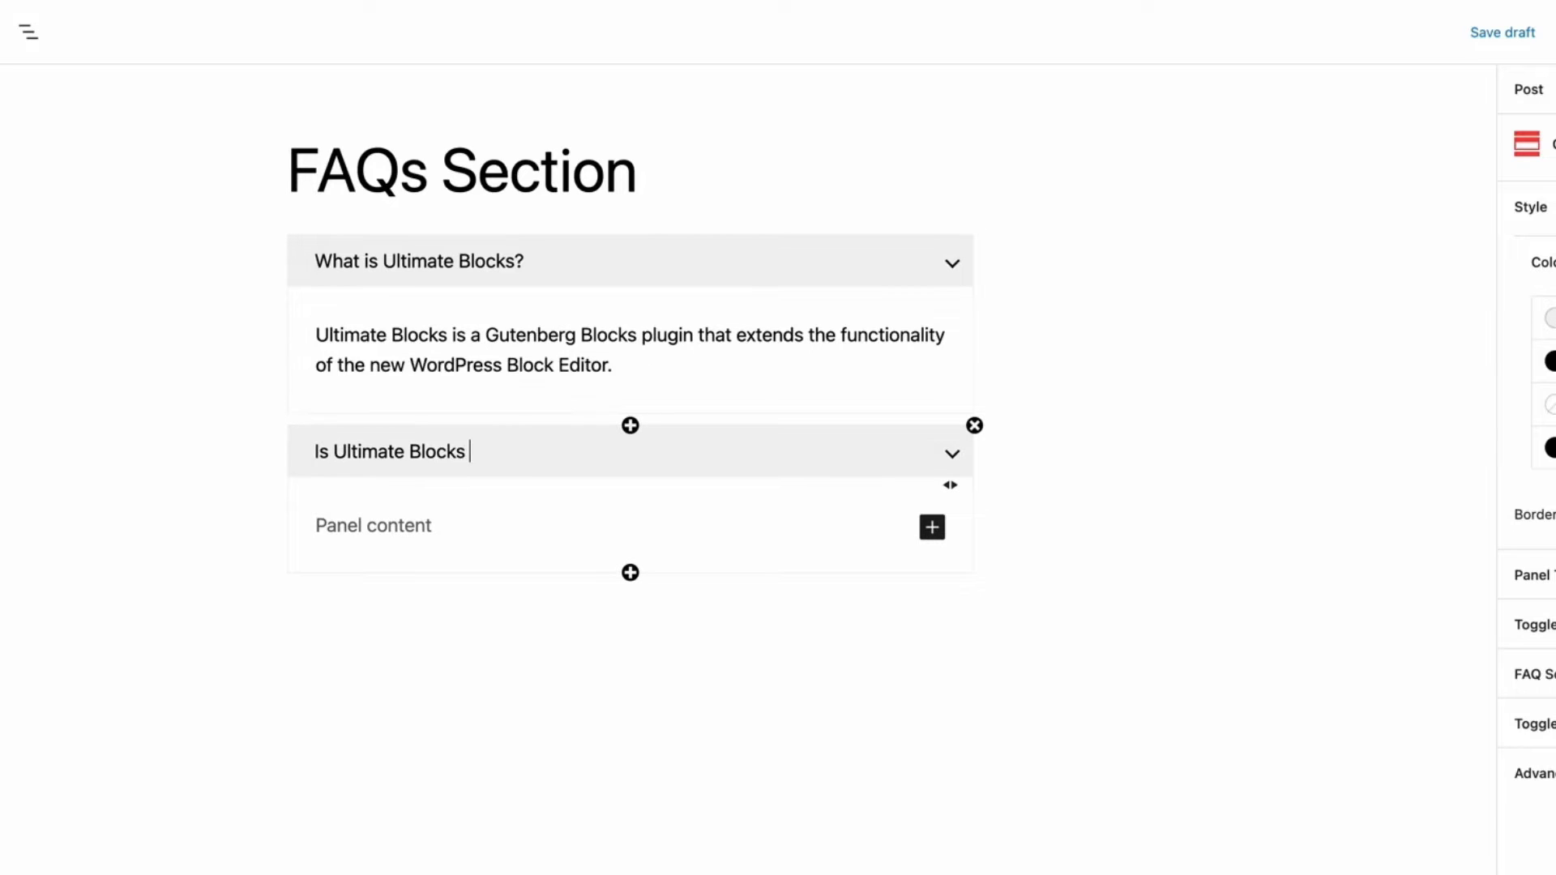
pyautogui.write('free?')
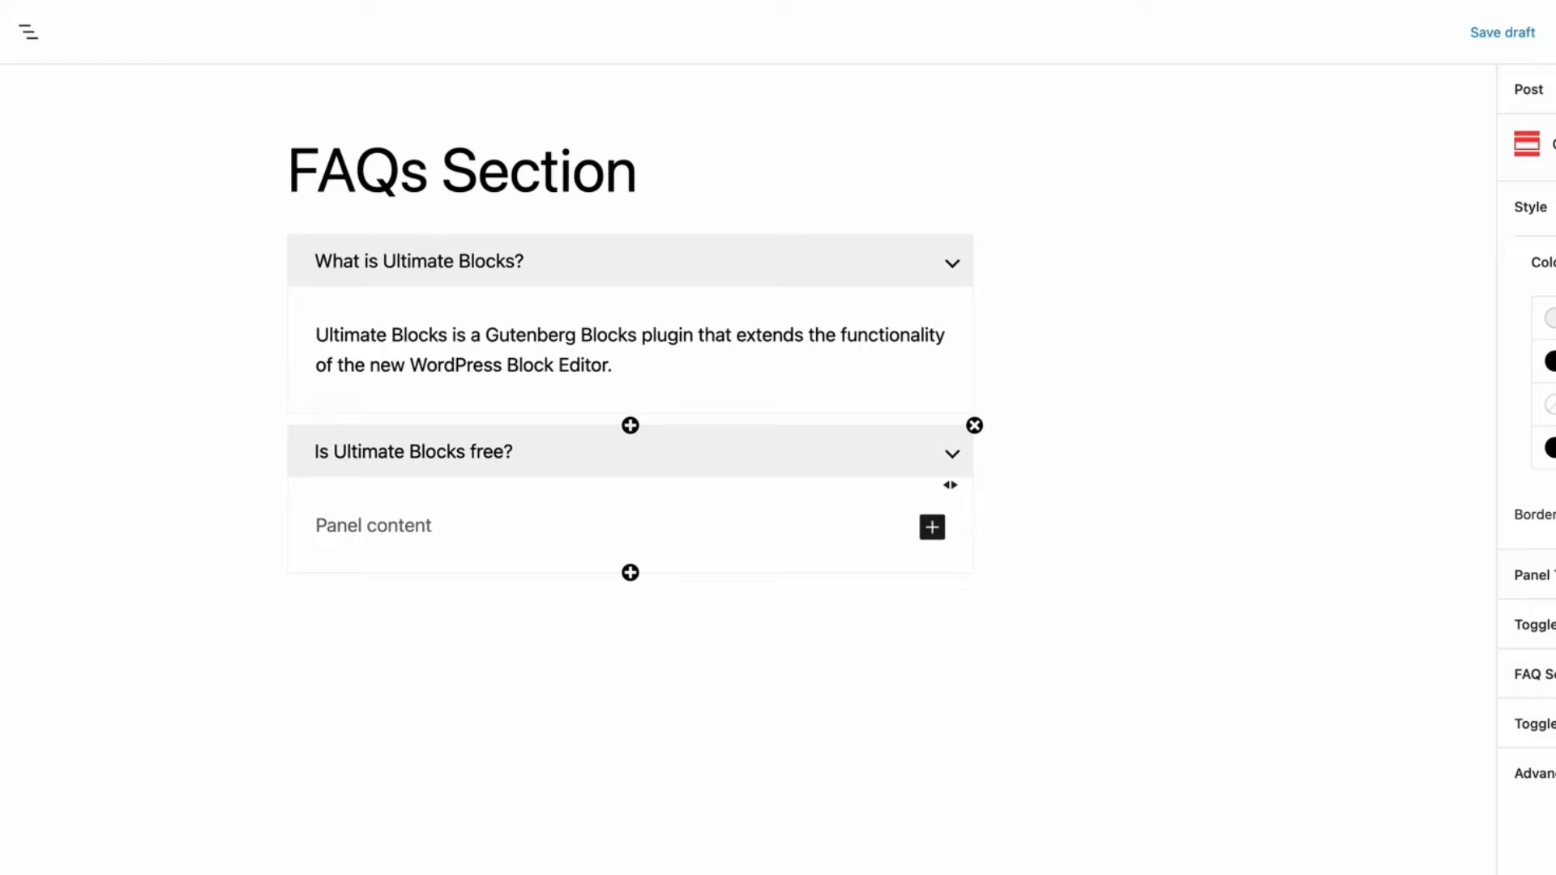
pyautogui.write('Yes, you can download it from the WordPress.org repo.')
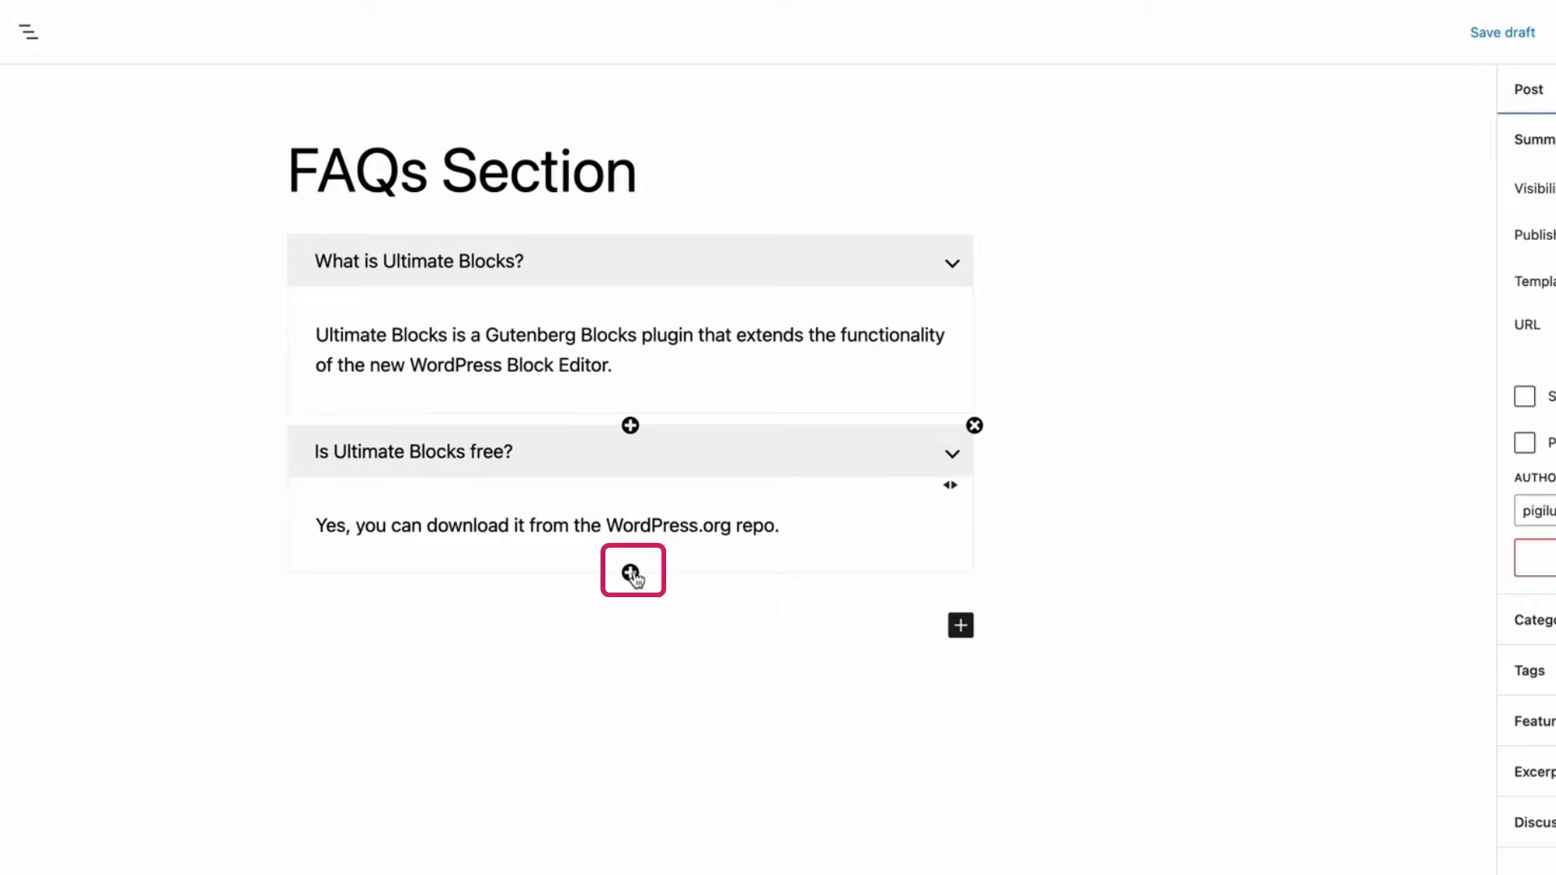
# Add the remaining panels, ending with the fifth answered 'Yes, it has an option for that.'.
pyautogui.click(632, 574)
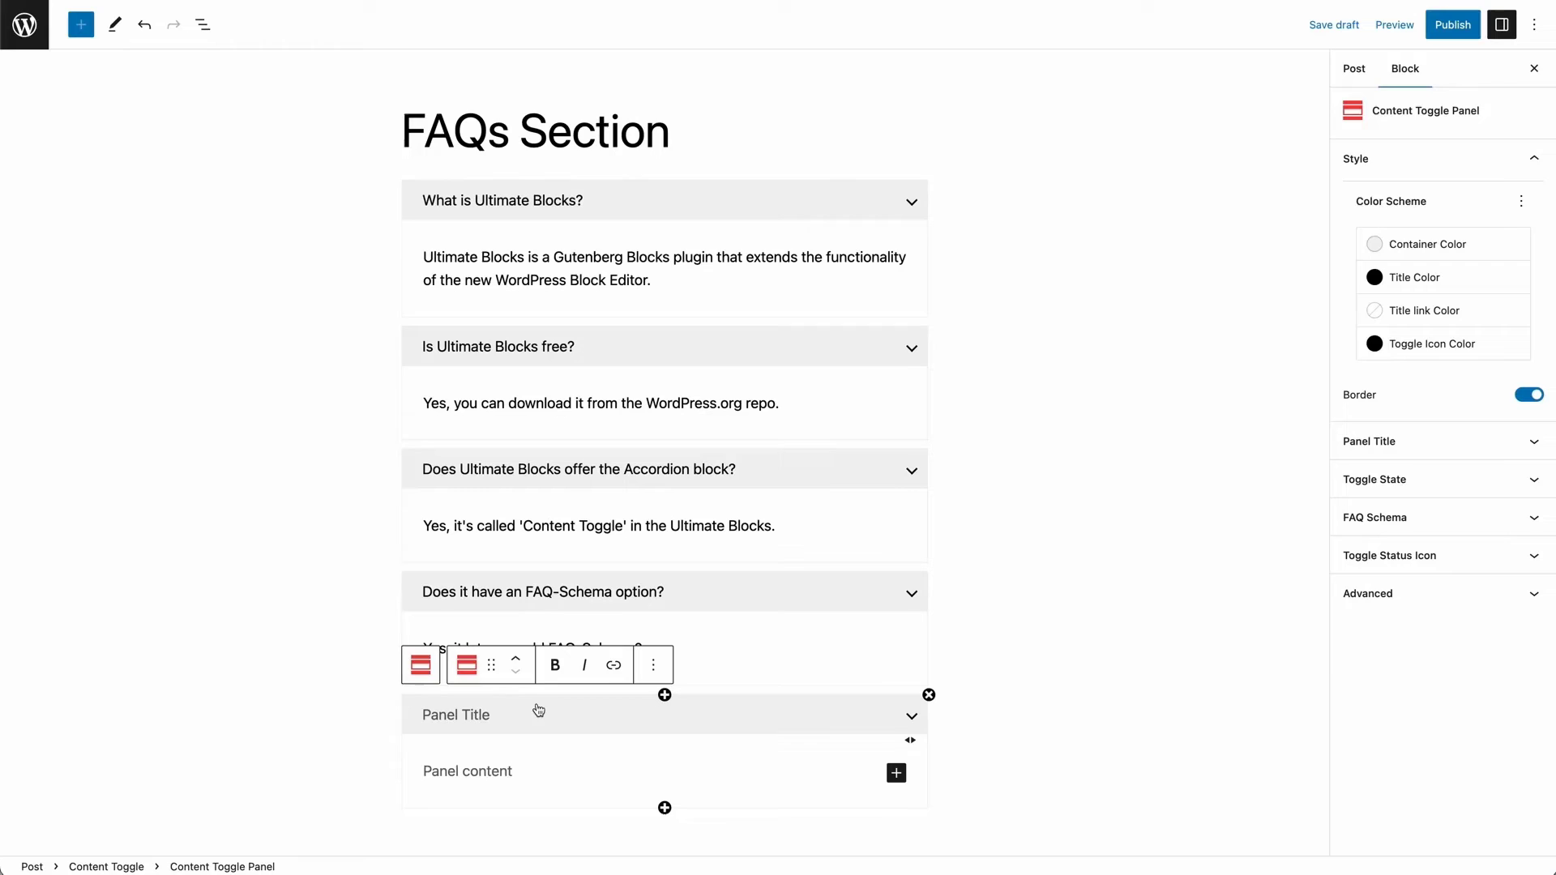
pyautogui.click(467, 772)
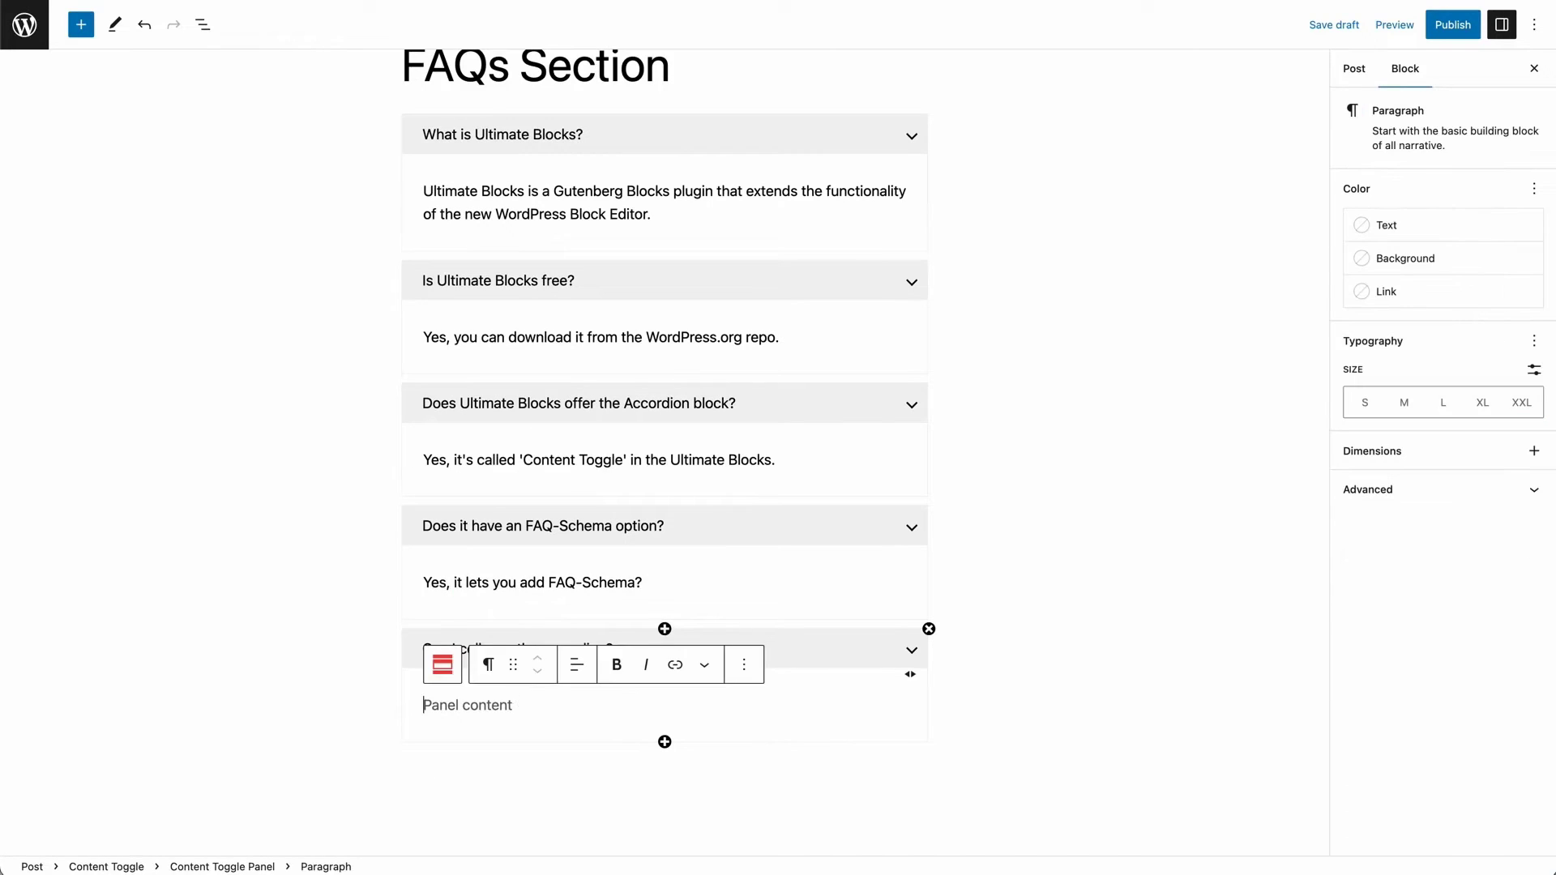
pyautogui.write('Yes, it has an option for that.')
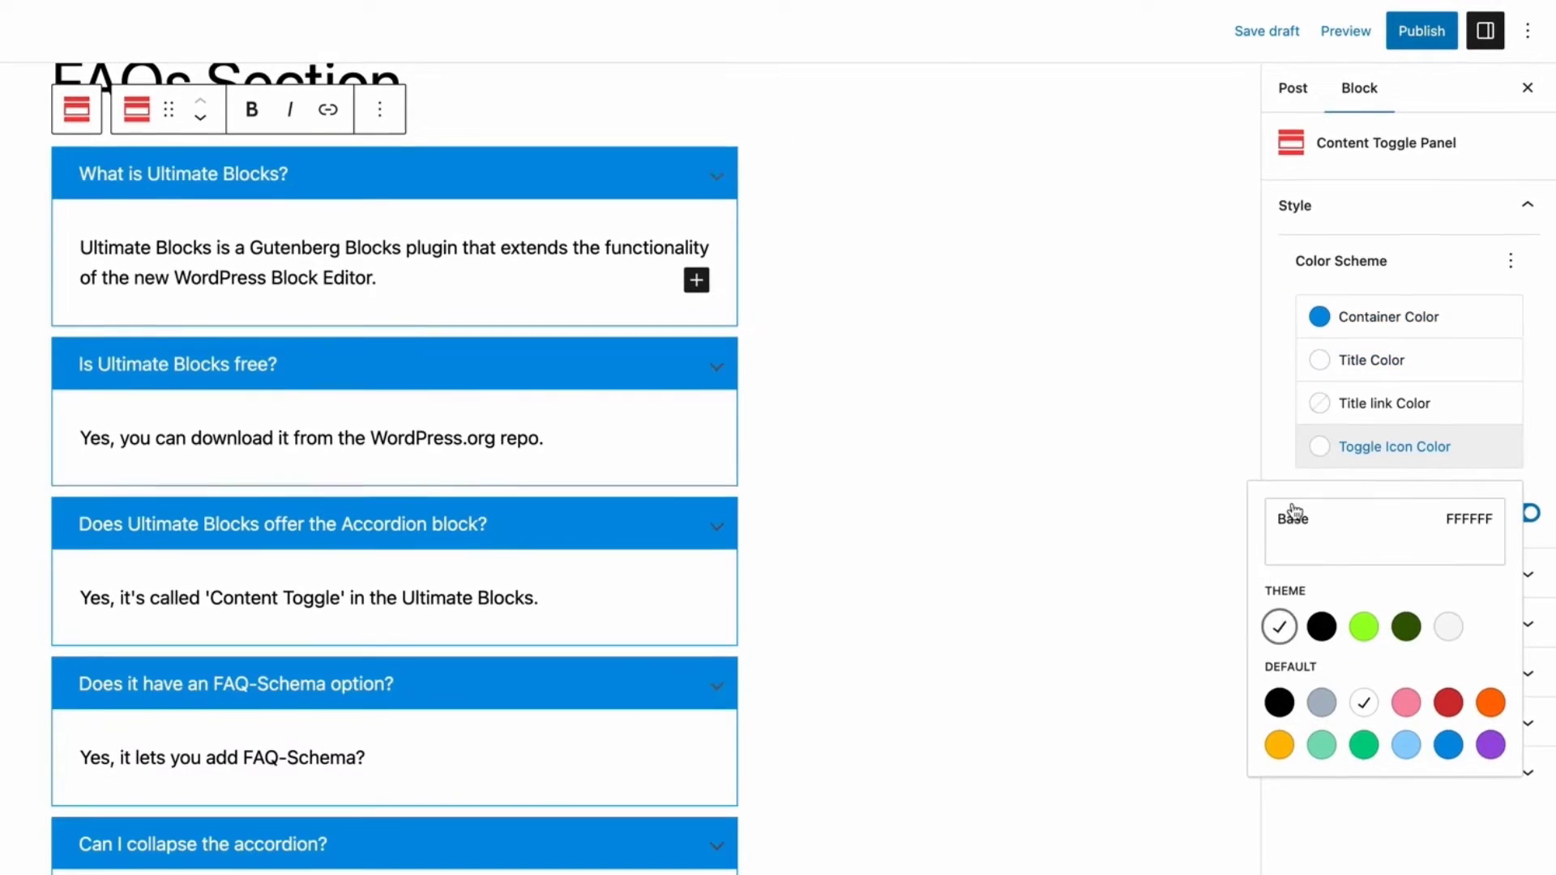
# Make the panels start collapsed, switch to plus/minus status icons and enable FAQ Schema.
pyautogui.scroll(-3)
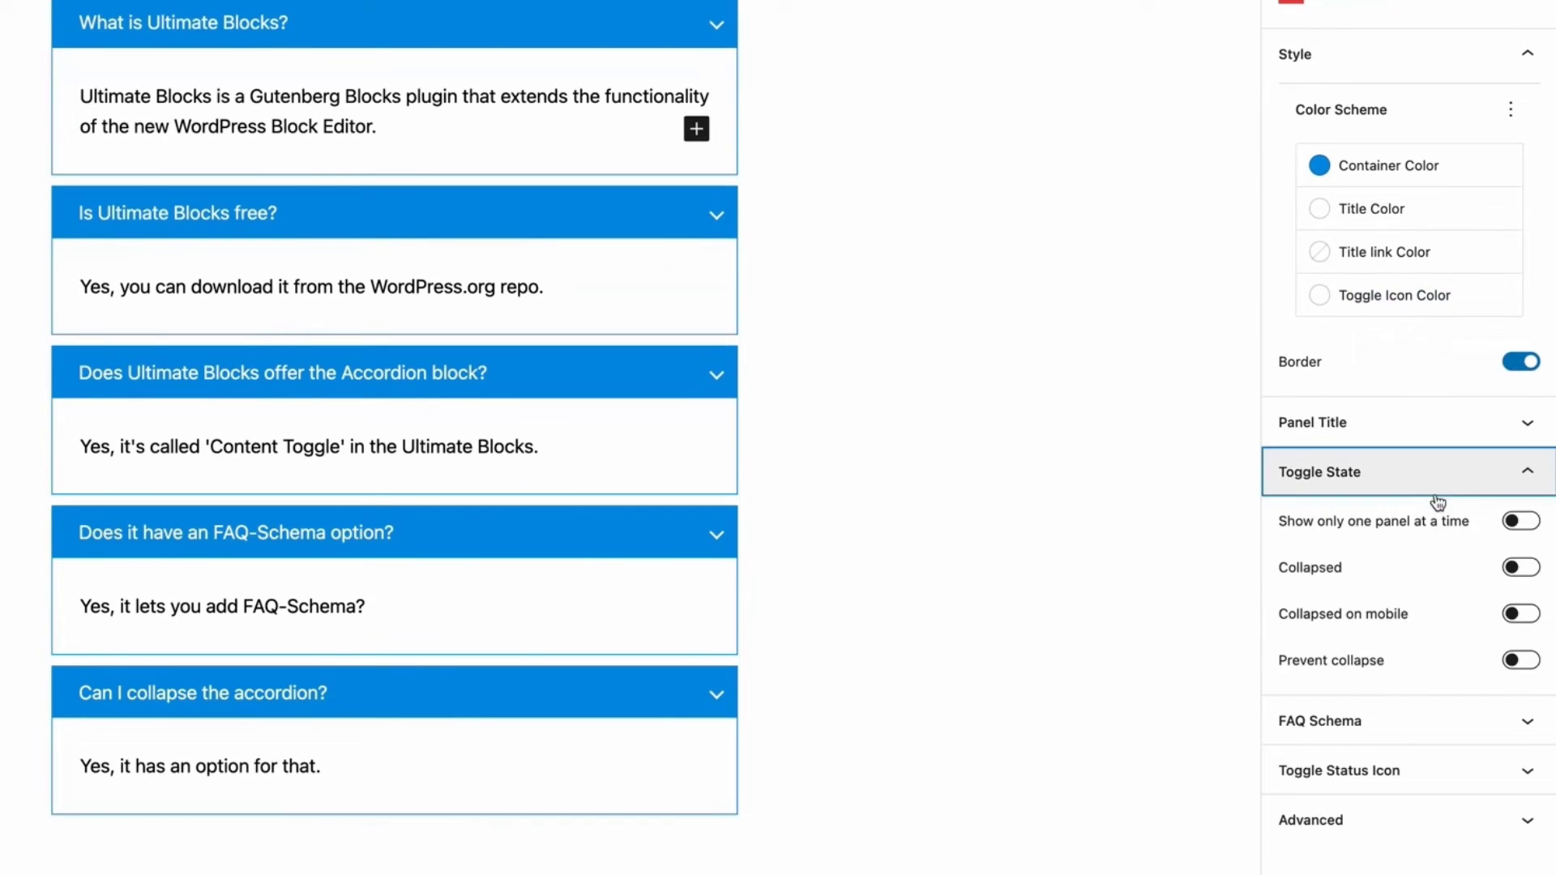
pyautogui.click(1518, 568)
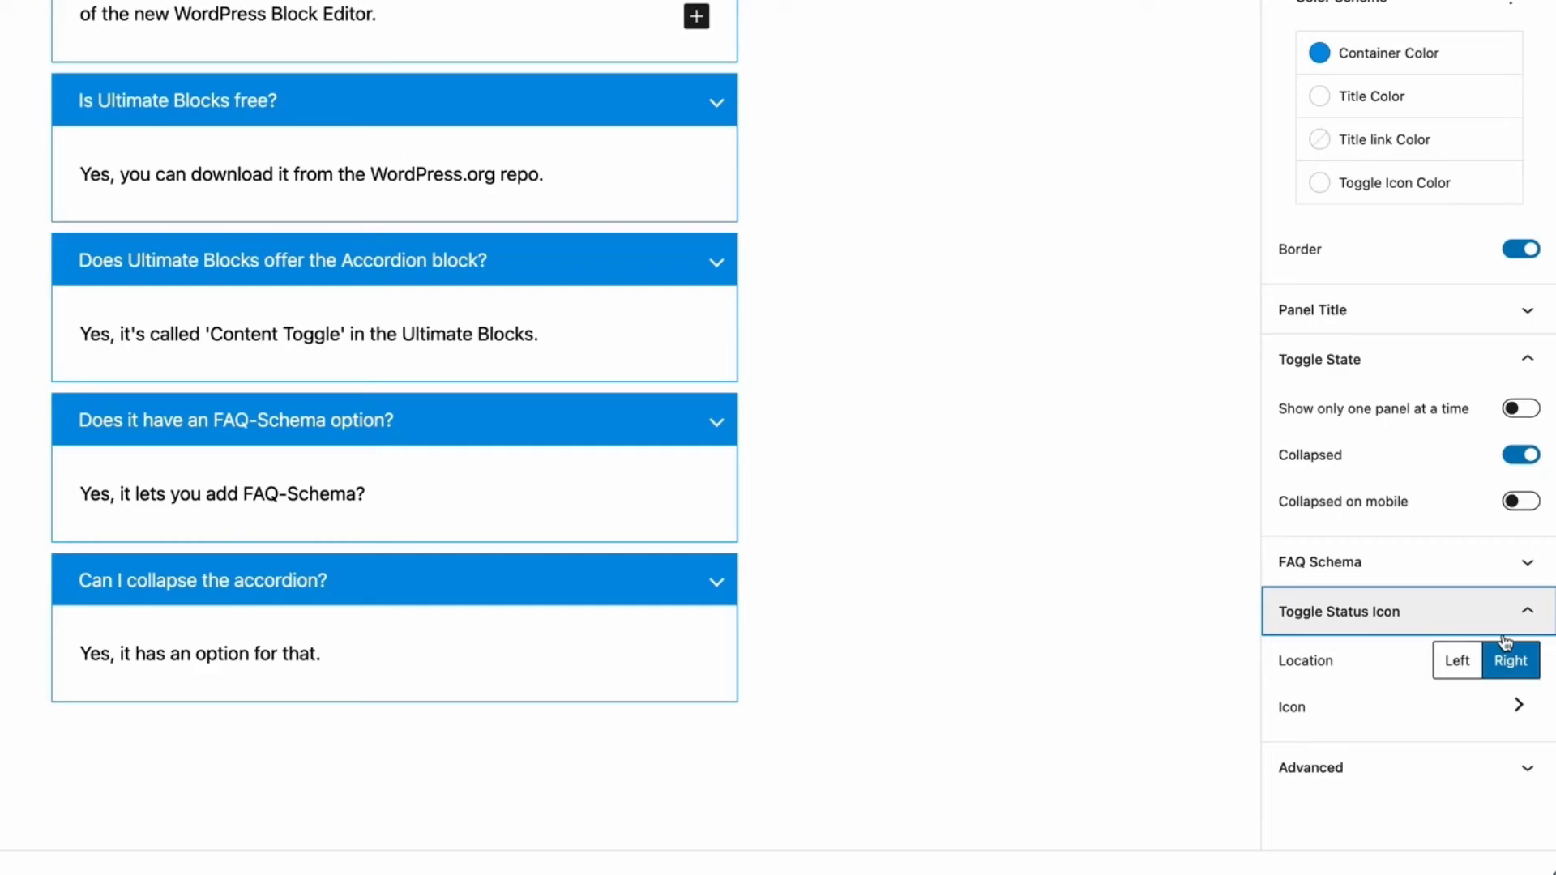
pyautogui.click(1517, 705)
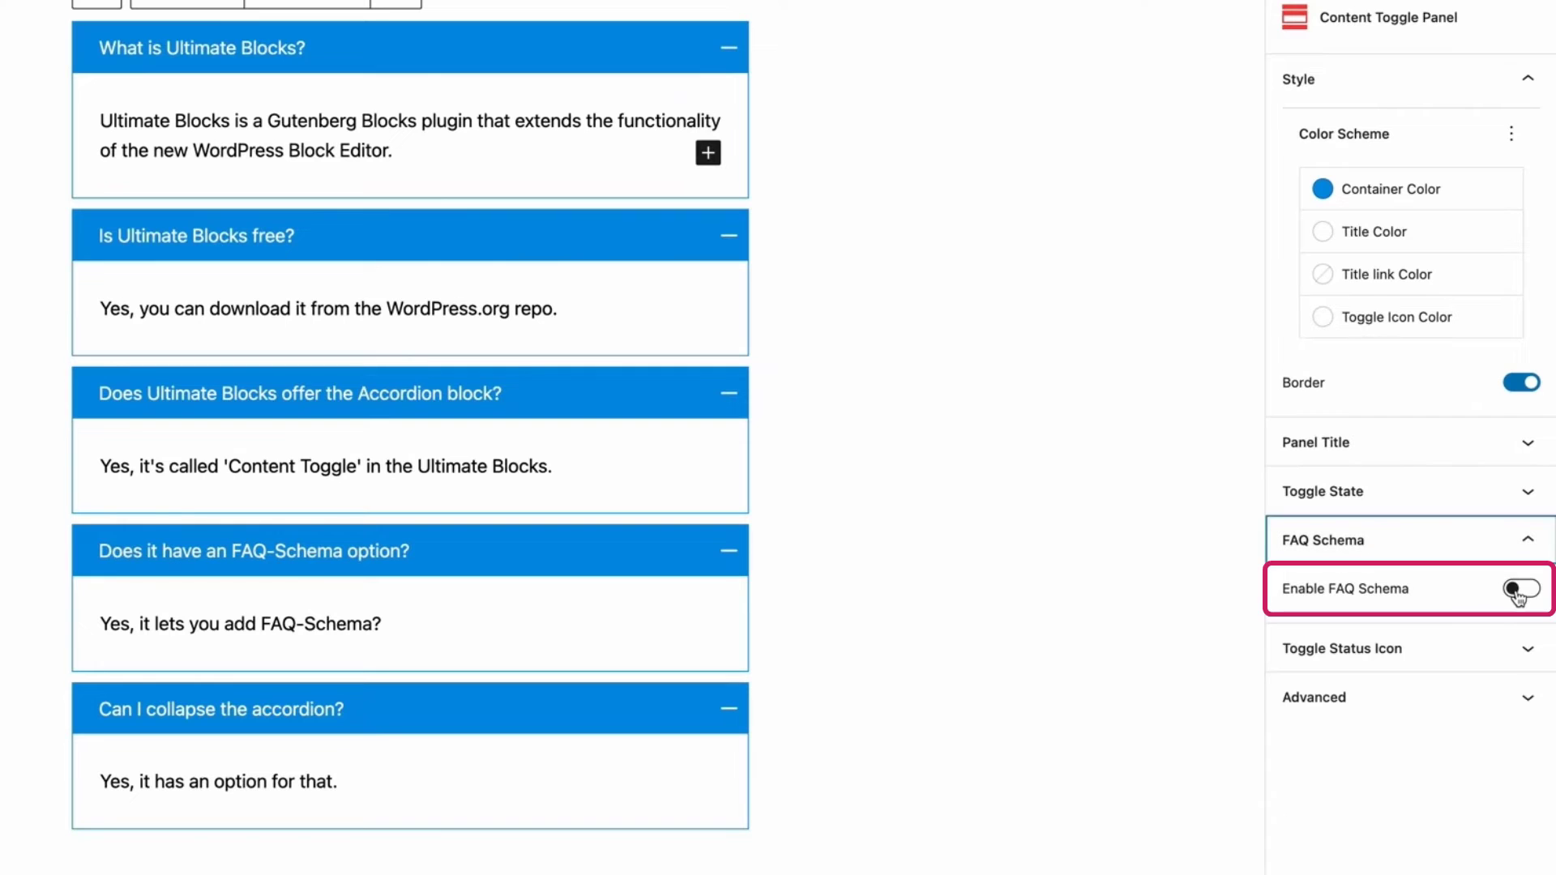
pyautogui.click(1520, 589)
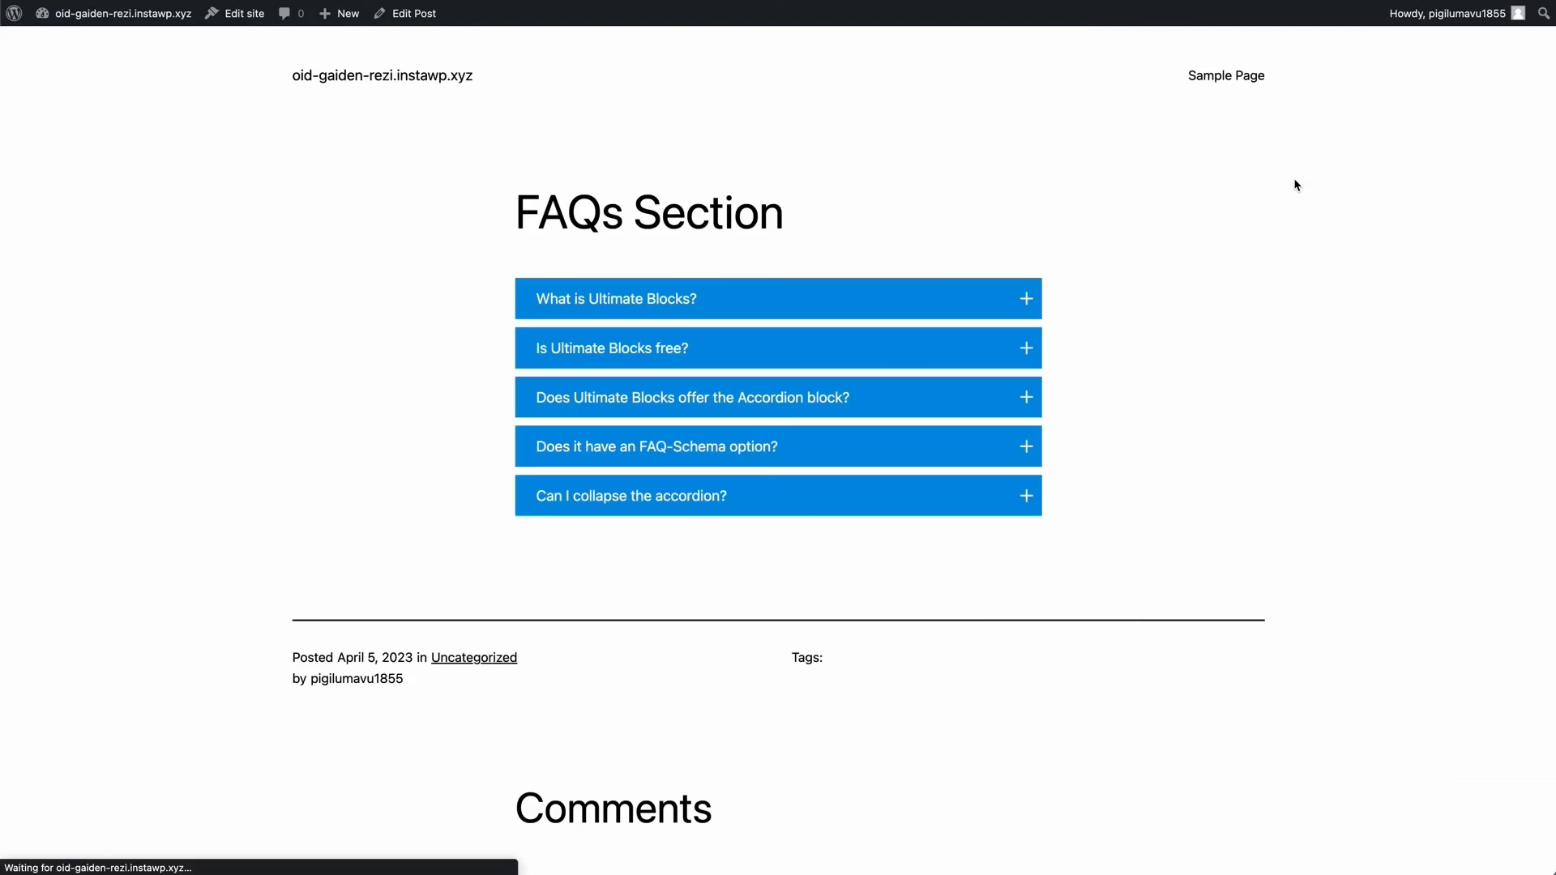
pyautogui.moveTo(1065, 288)
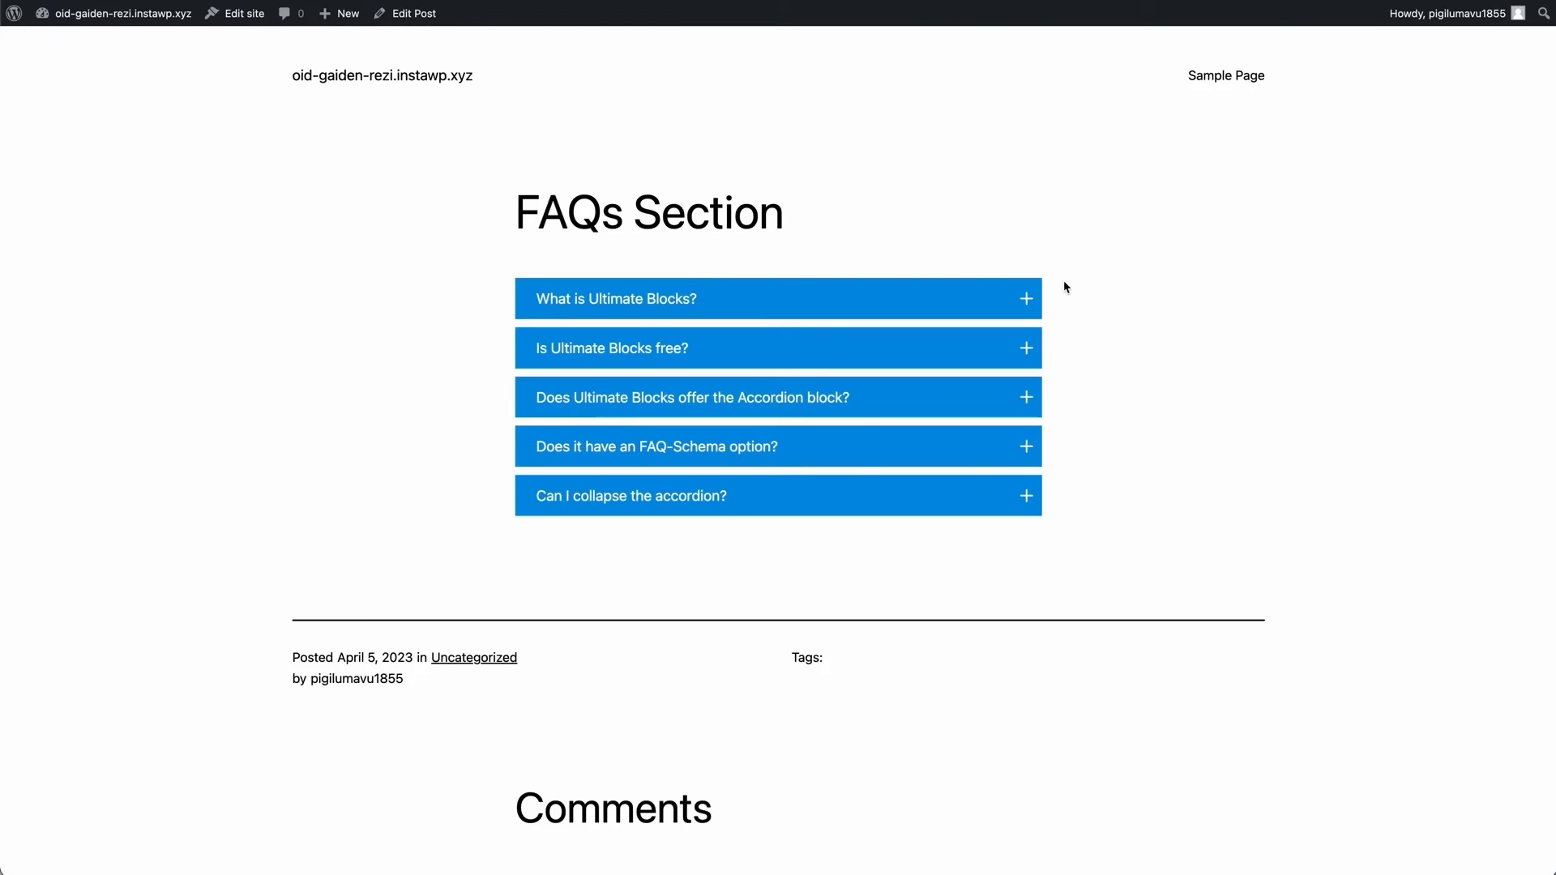